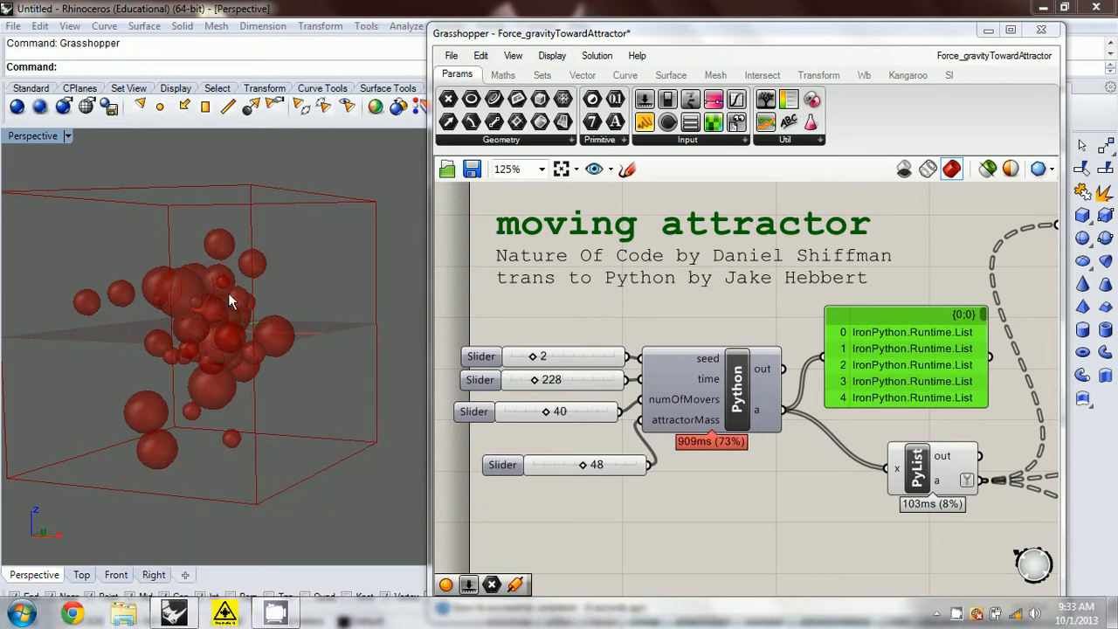
mouse_move(306, 345)
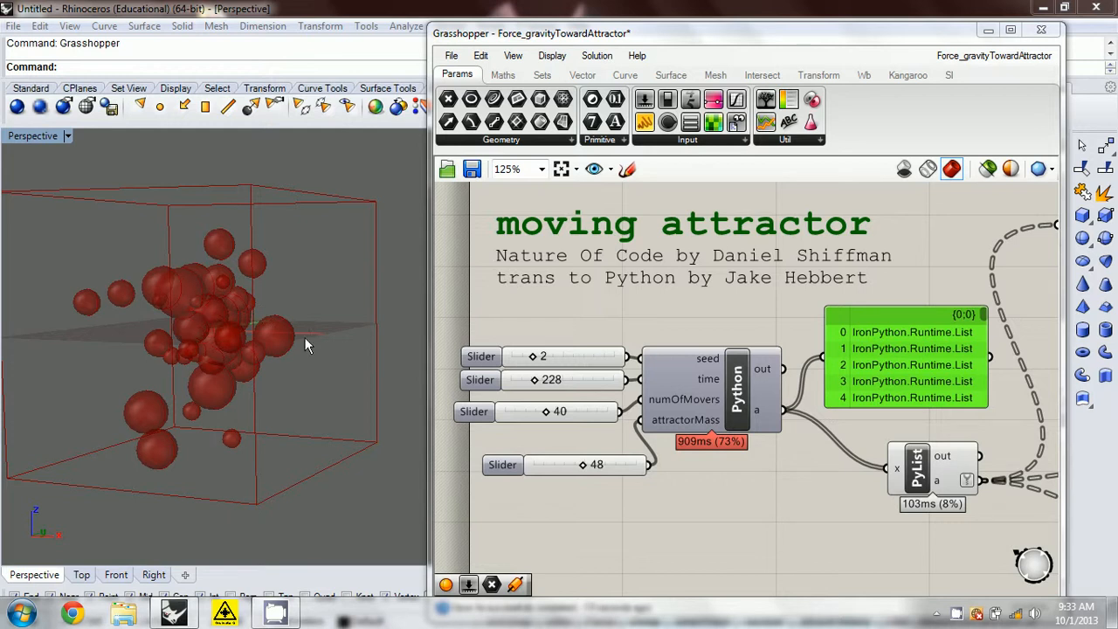
Open the Python component's script and scroll down to the timeList for-loop.
double_click(736, 389)
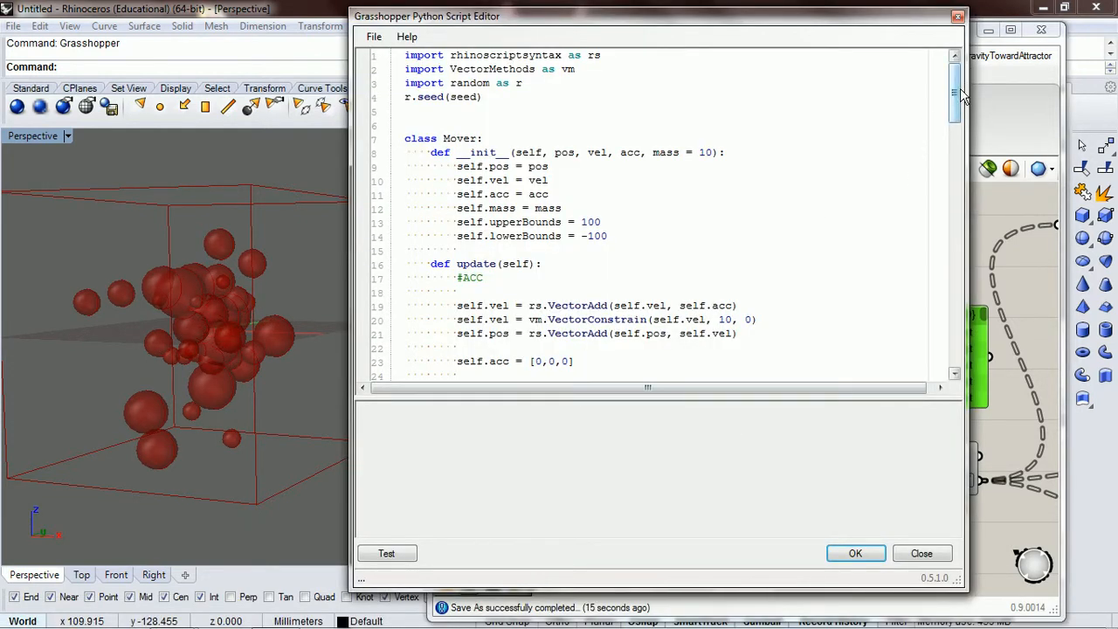
scroll(down, 3)
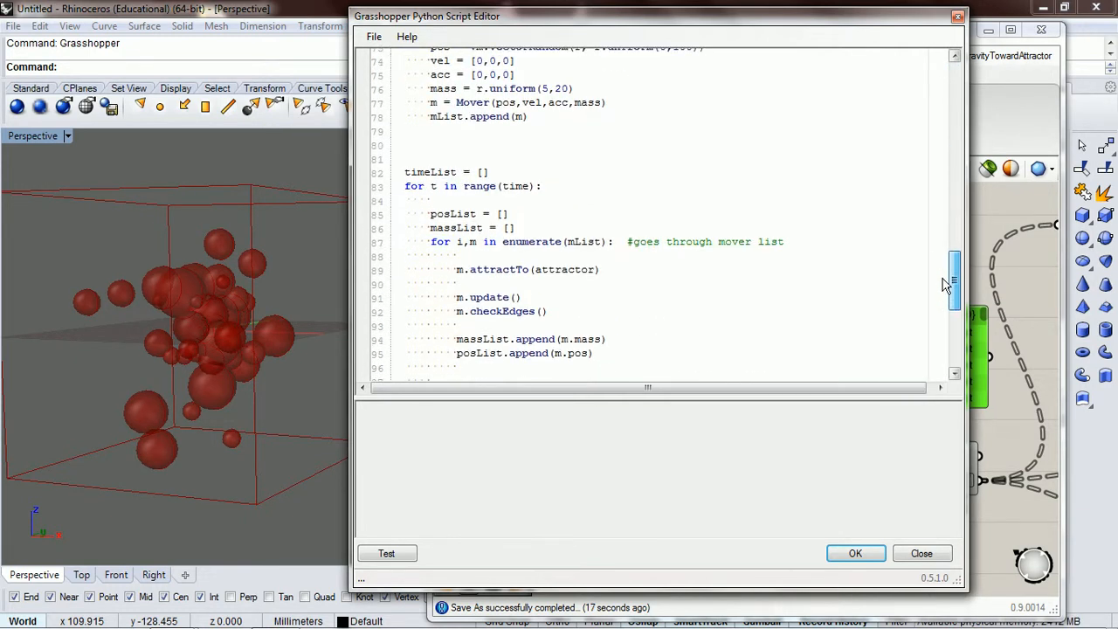
scroll(down, 3)
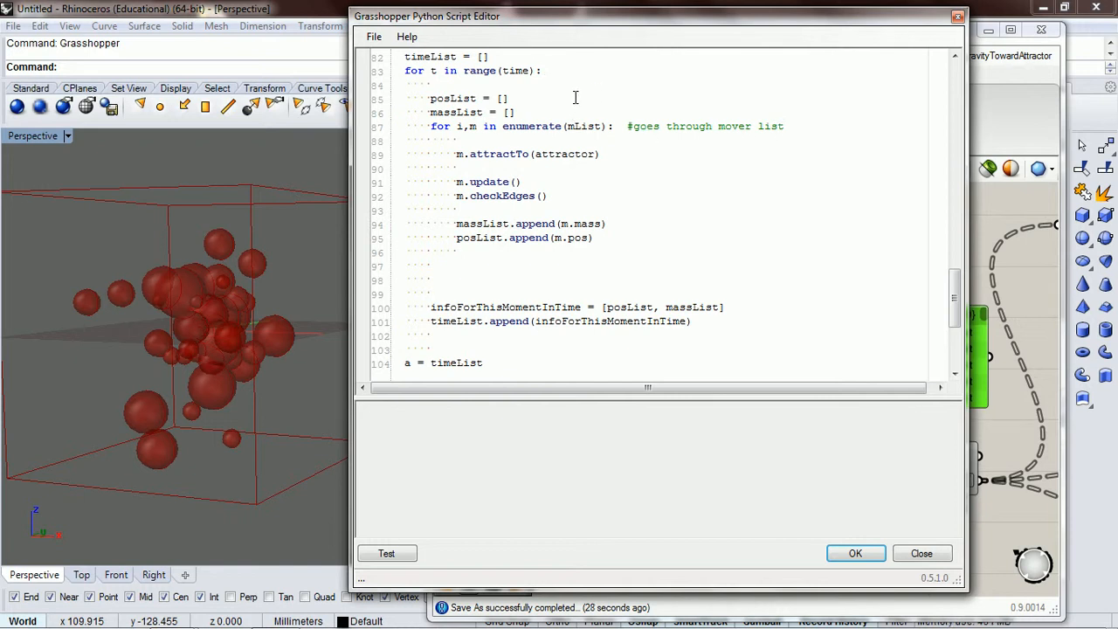
Add a '# moment in time' comment to the time loop and copy the update/checkEdges lines.
text(#)
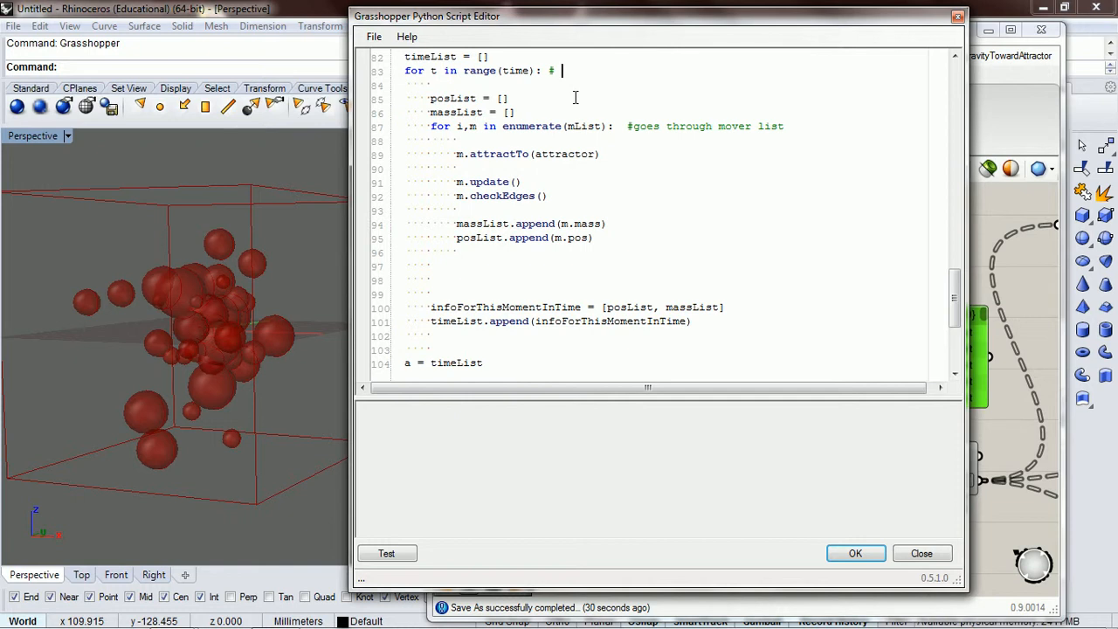
text(moment in)
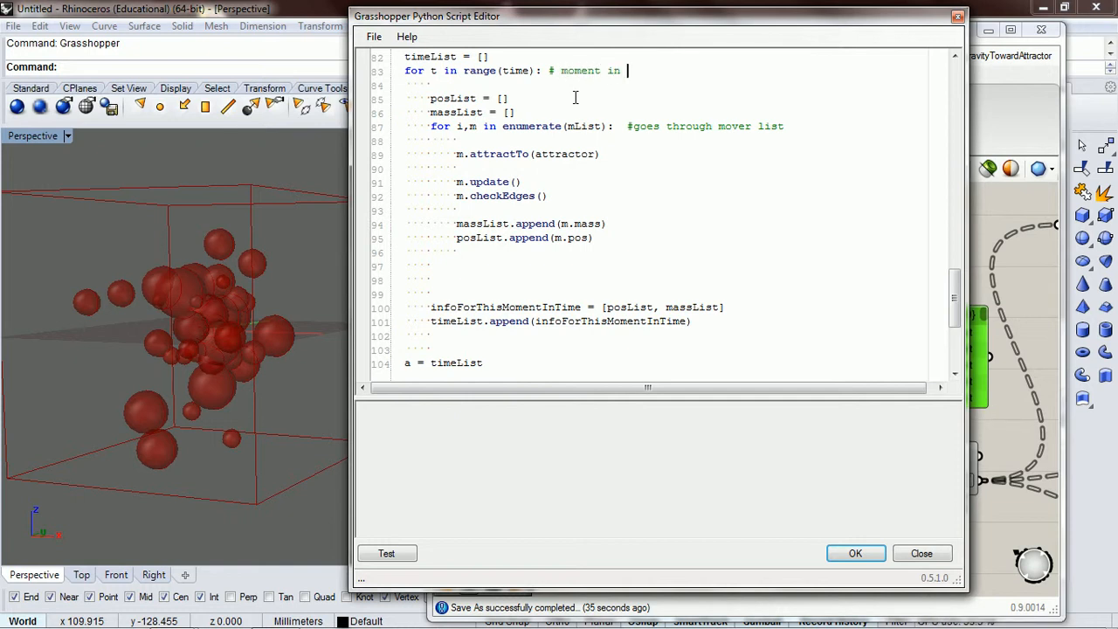
text(time)
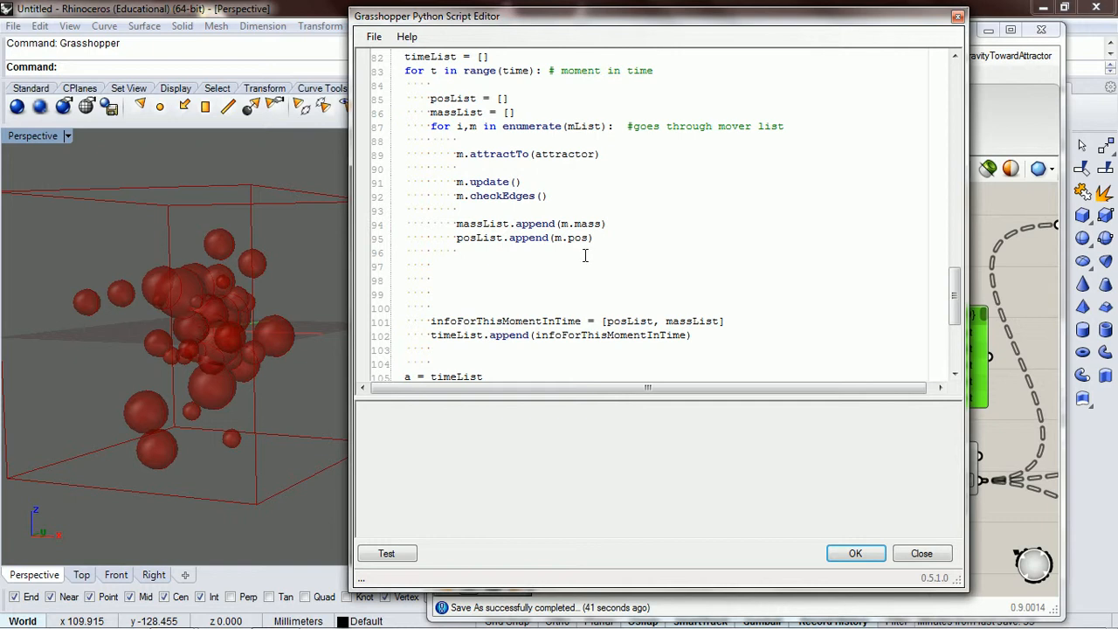
mouse_move(554, 188)
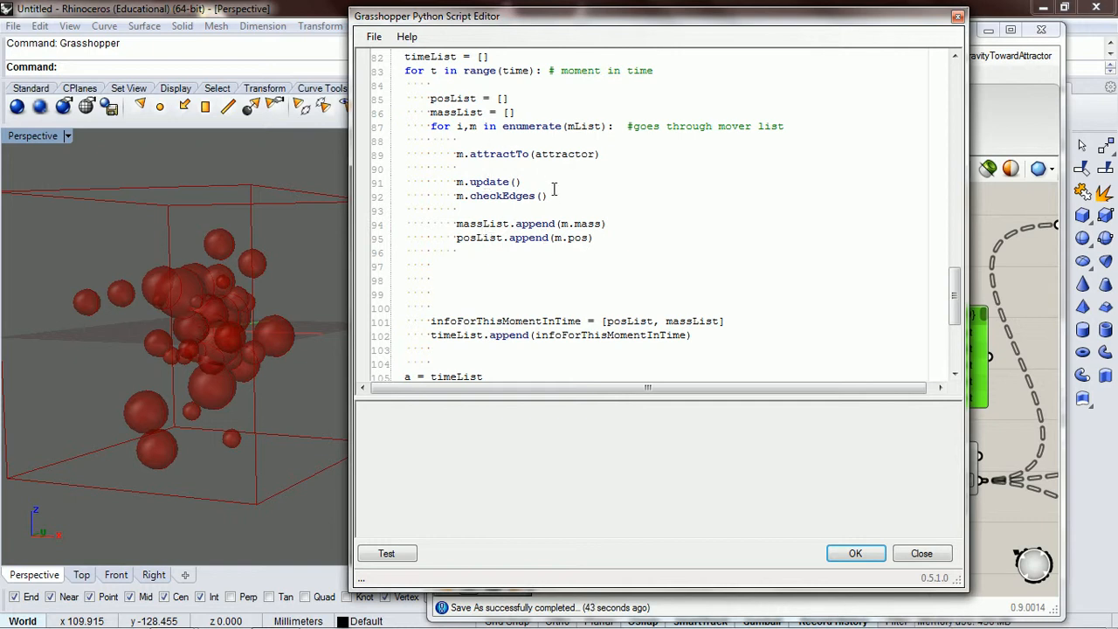
drag(459, 181, 548, 196)
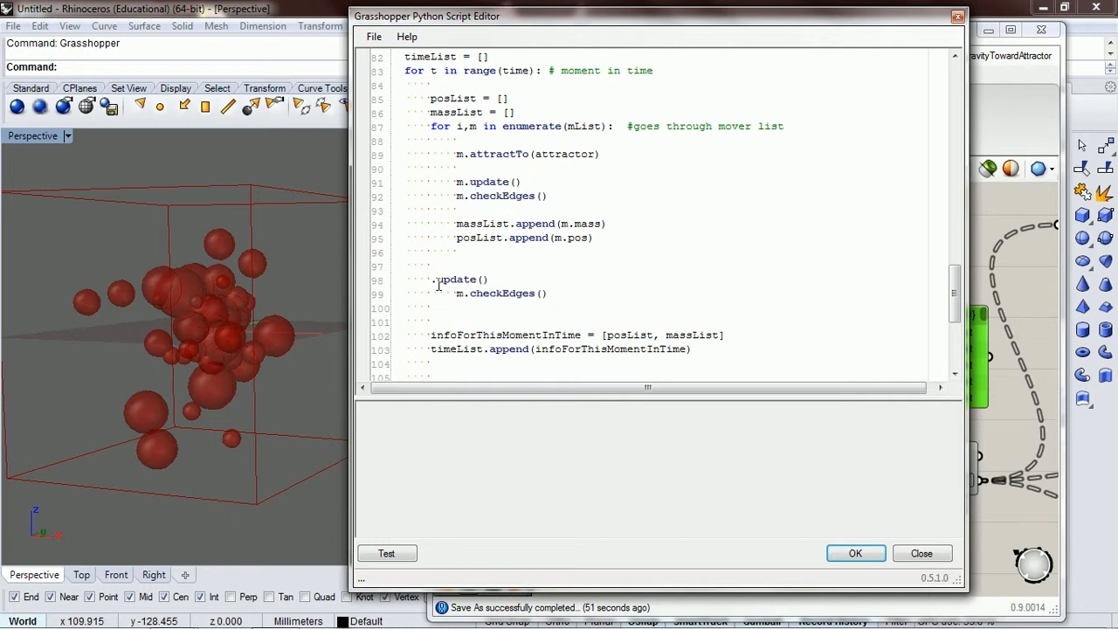
Change the pasted calls to attractor.update() and attractor.checkEdges().
text(attractor)
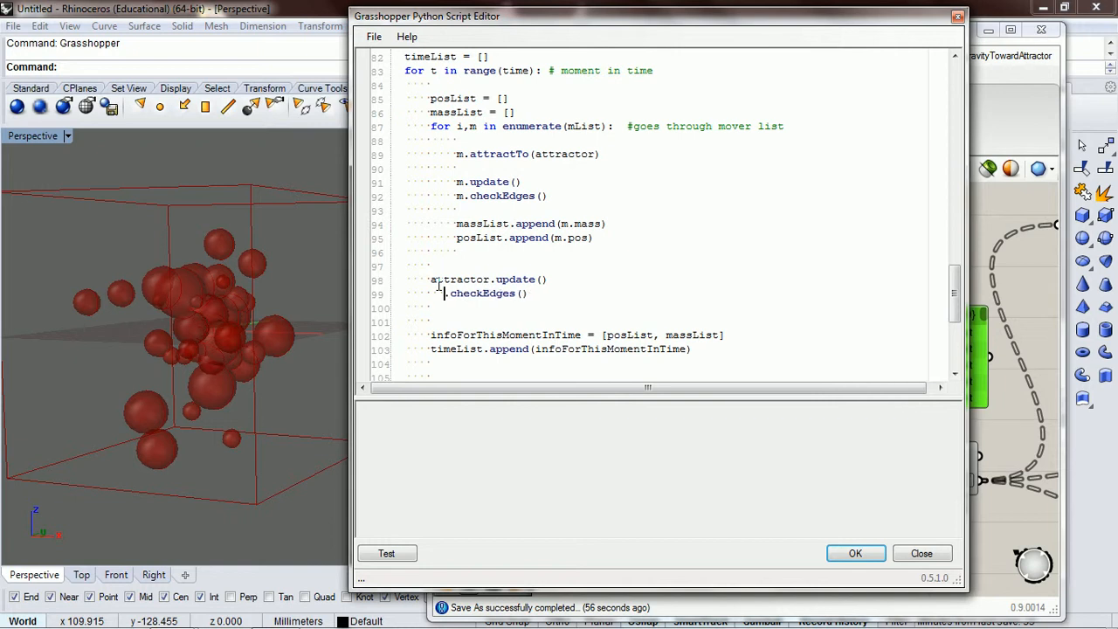
text(attrac)
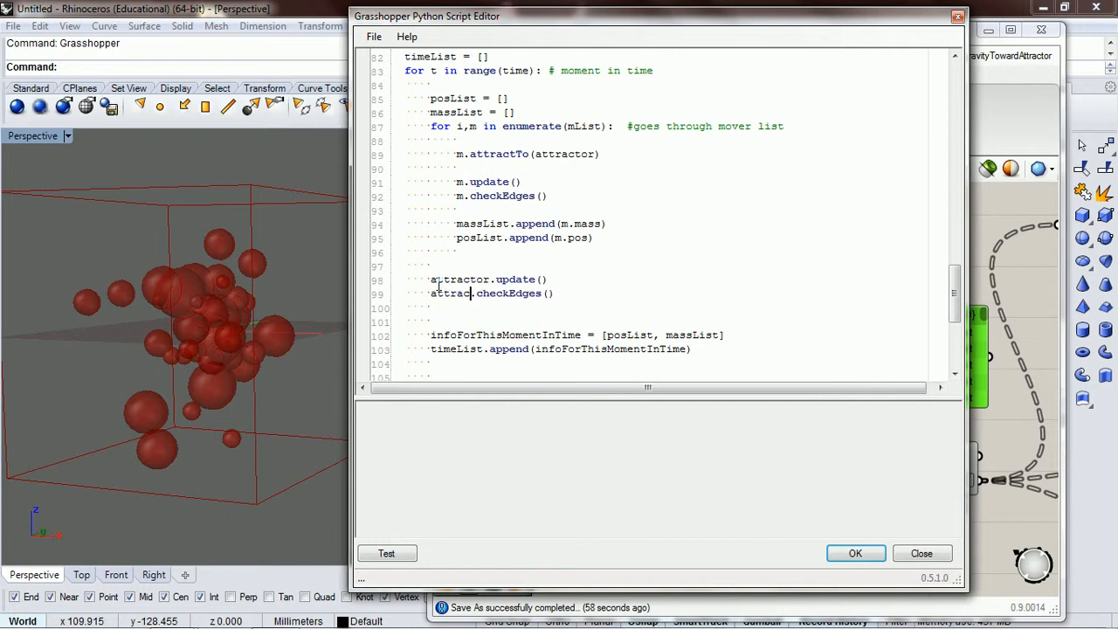
text(tor)
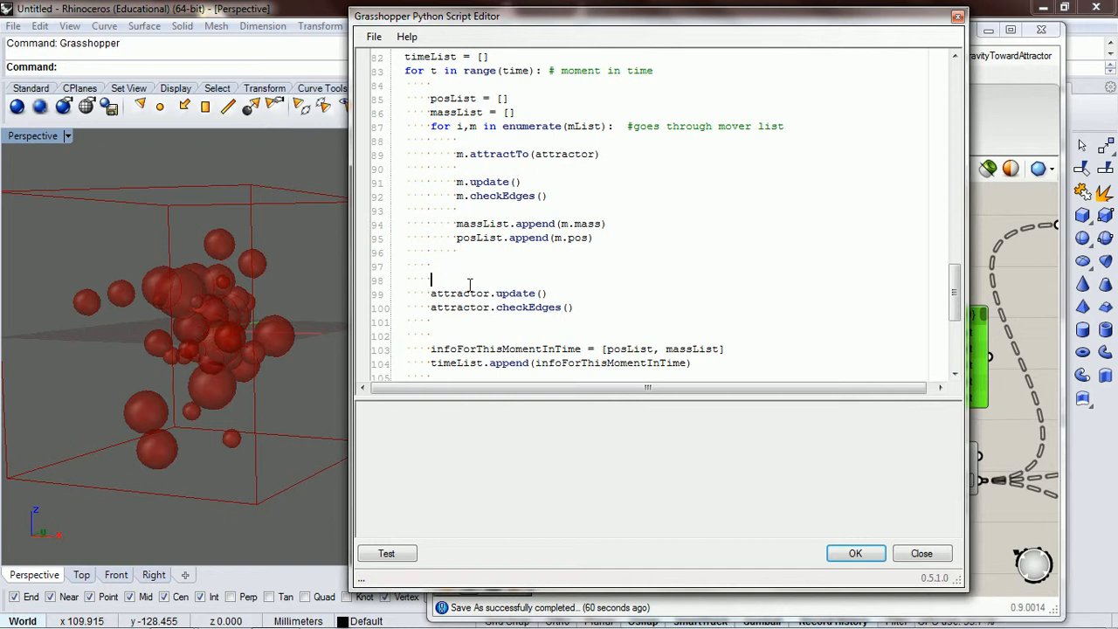
text(attractor.)
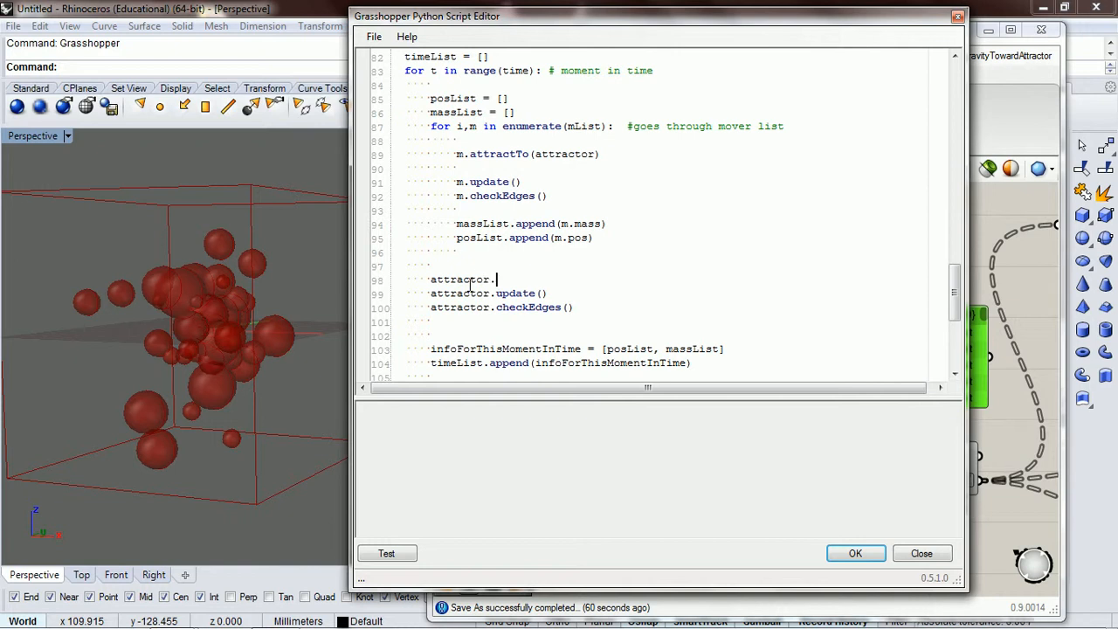
Add attractor.applyForce([1,.5,.2]) above the attractor update and edge-check calls.
text(apply)
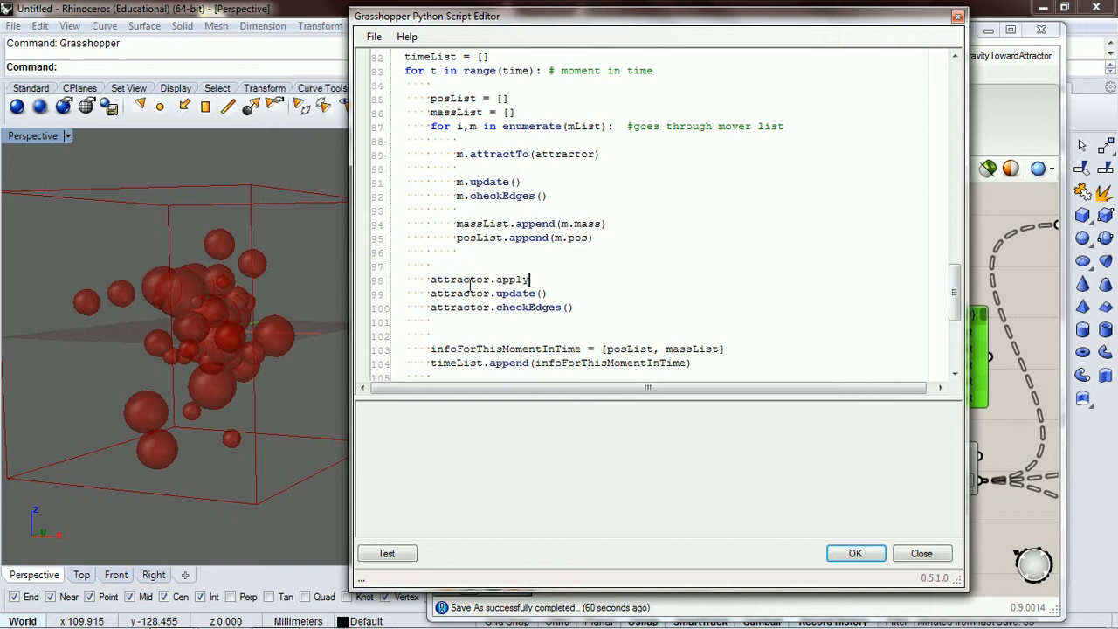
text(Forc)
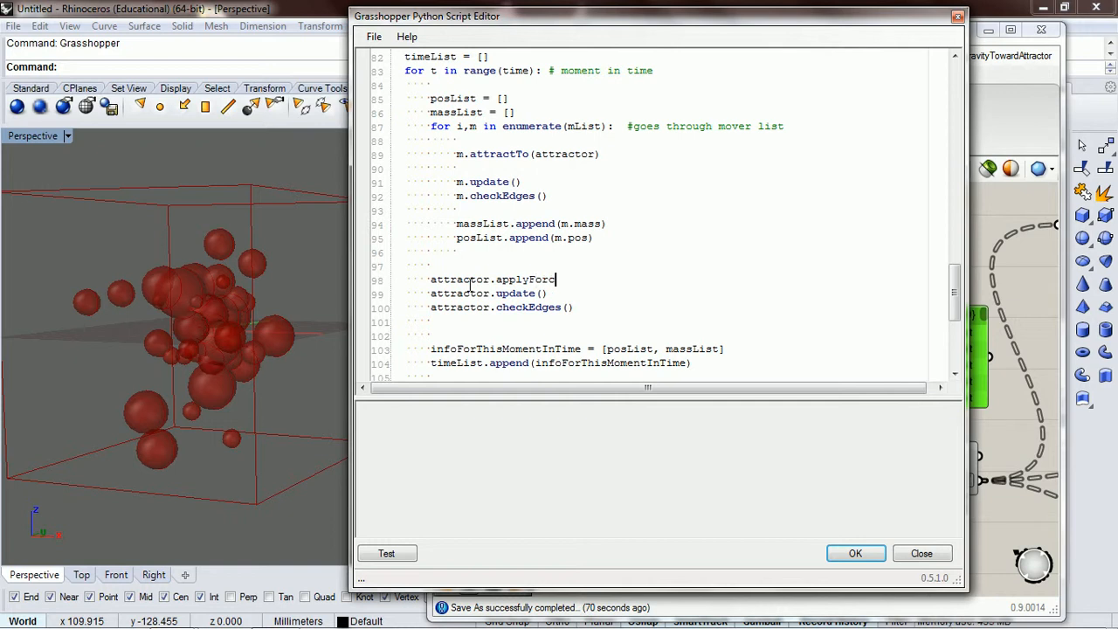
text(e([)
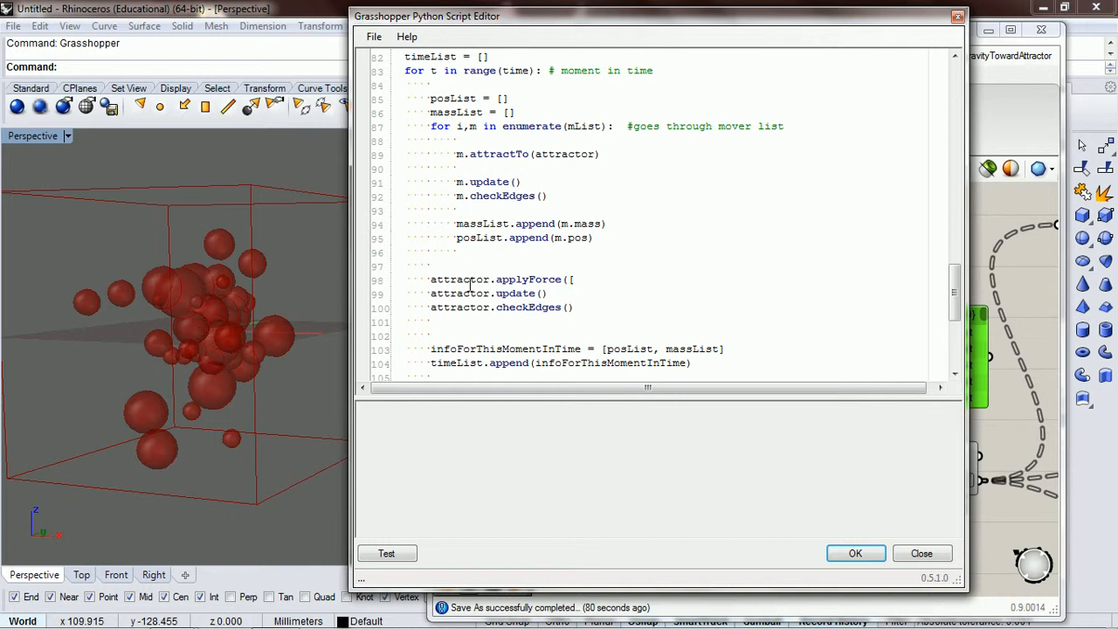
text(1,)
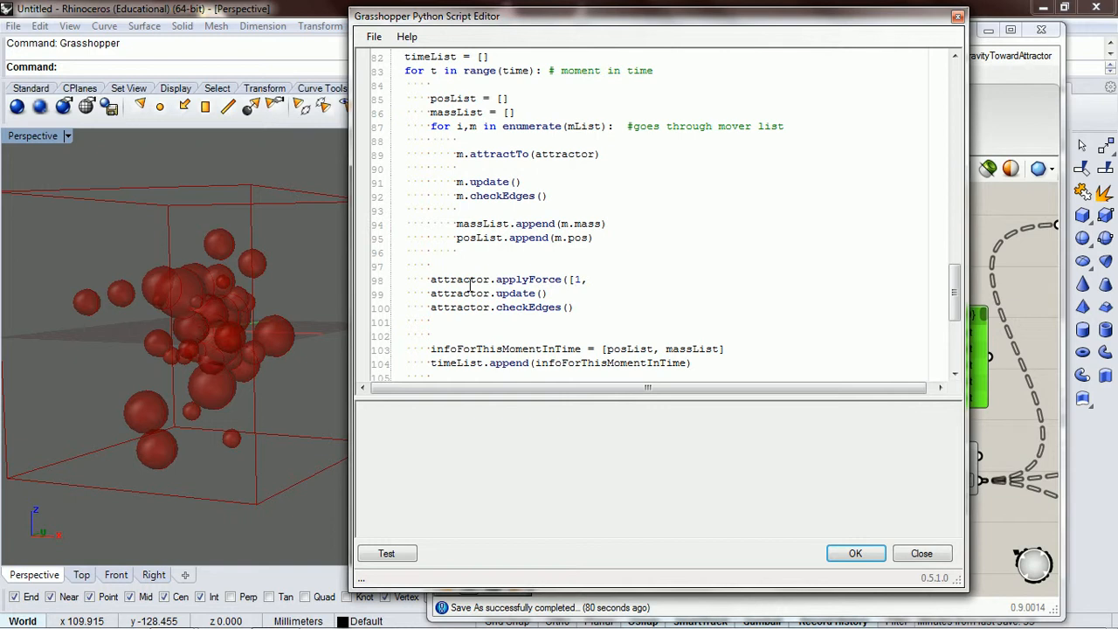
text(,)
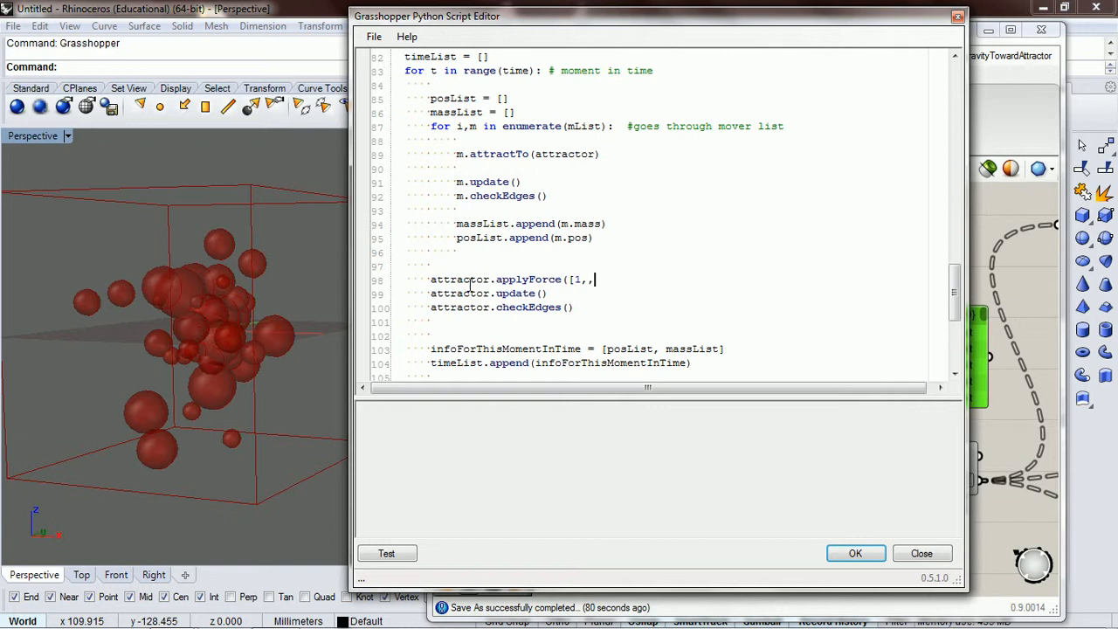
text(.5)
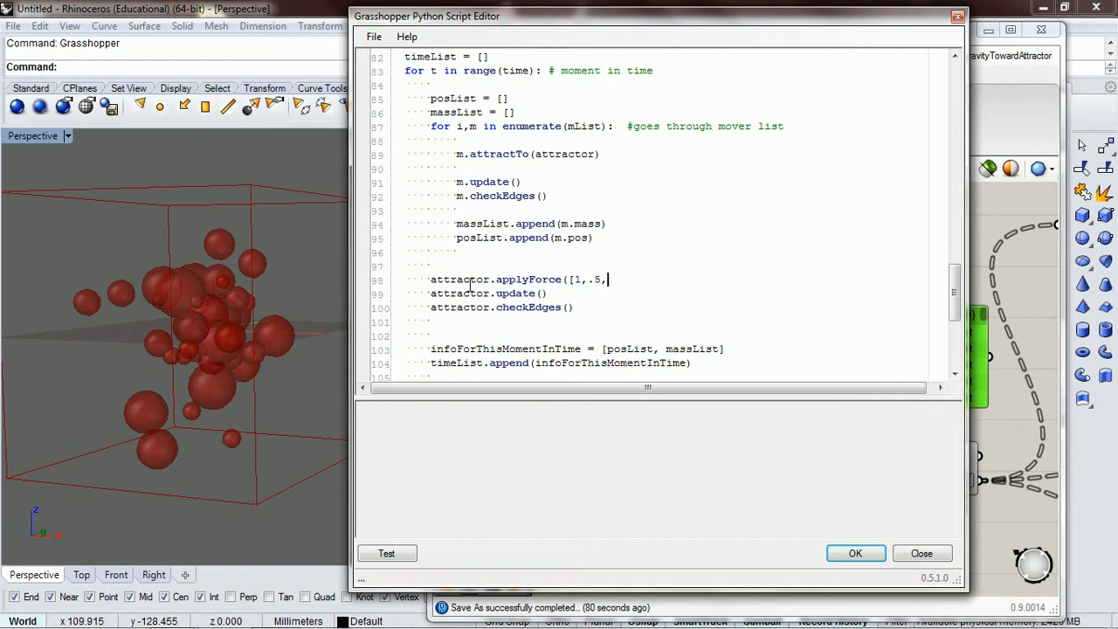
text(.)
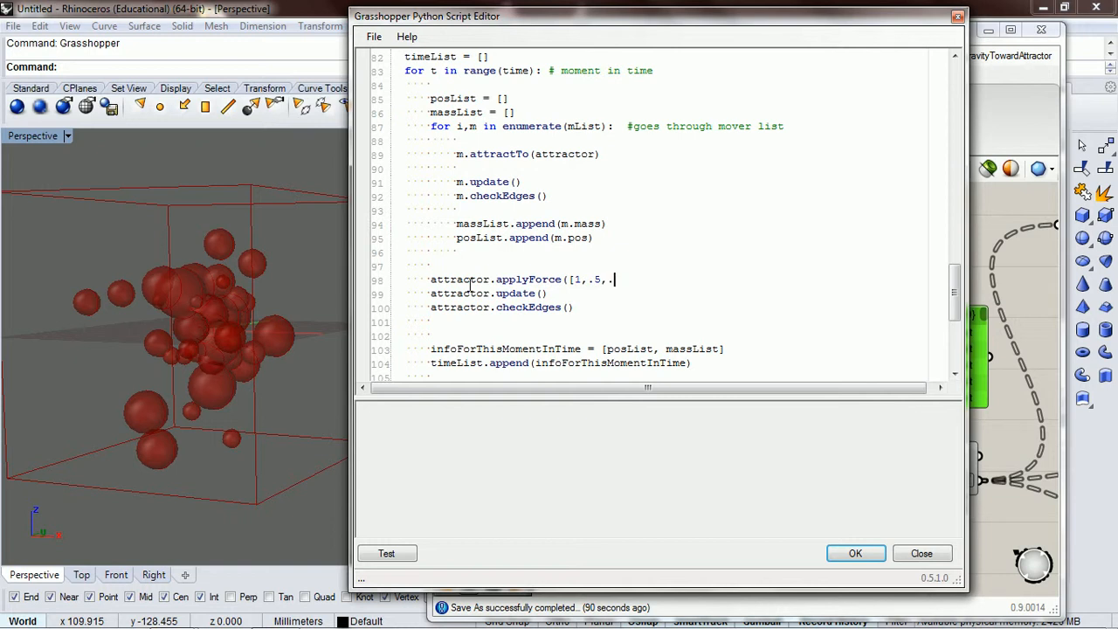
text(2)
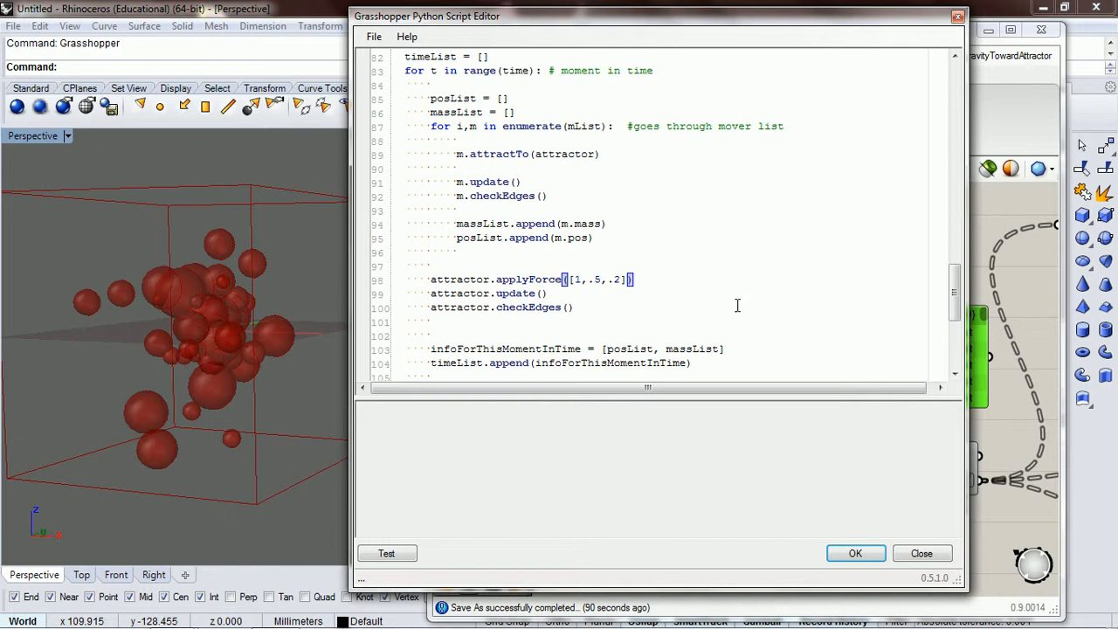
mouse_move(463, 343)
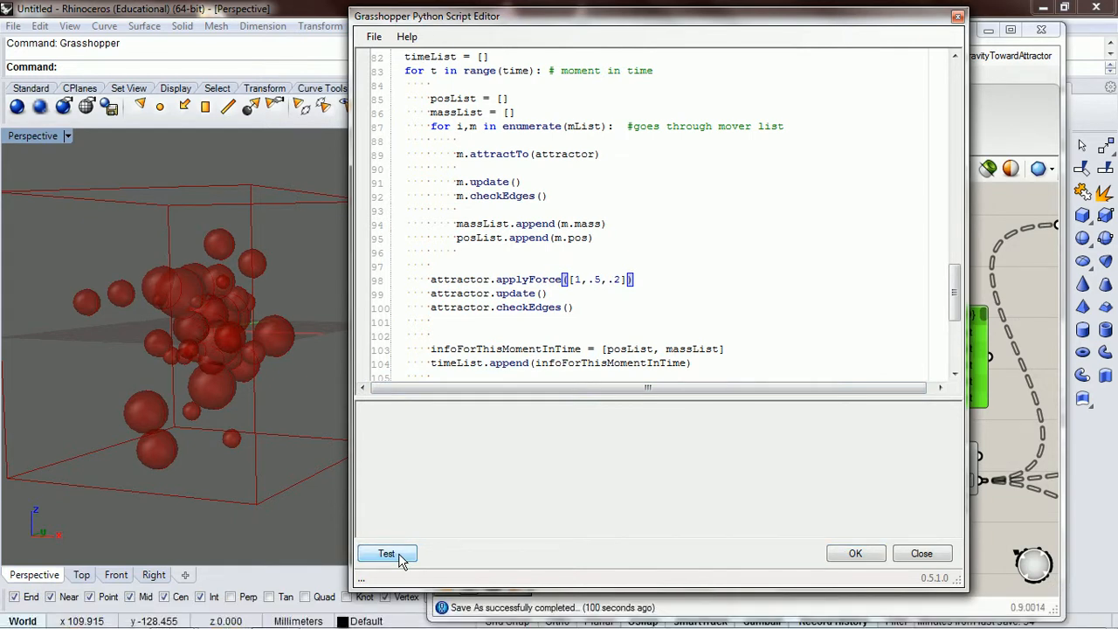
Test-run the edited script, commit it with OK, and return to the Python component.
click(386, 552)
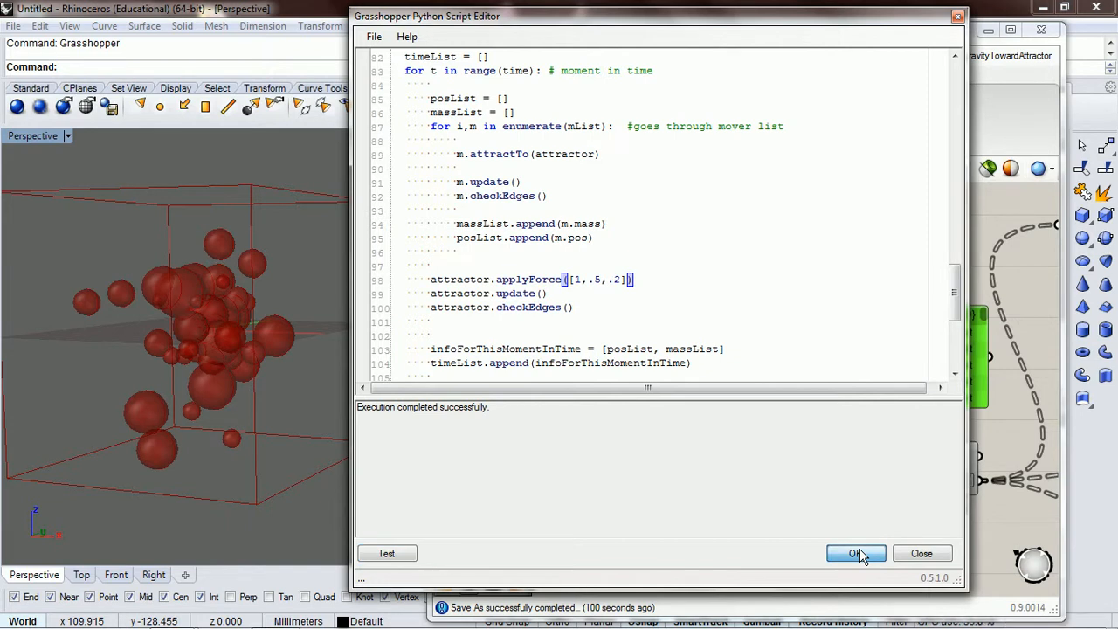
mouse_move(736, 427)
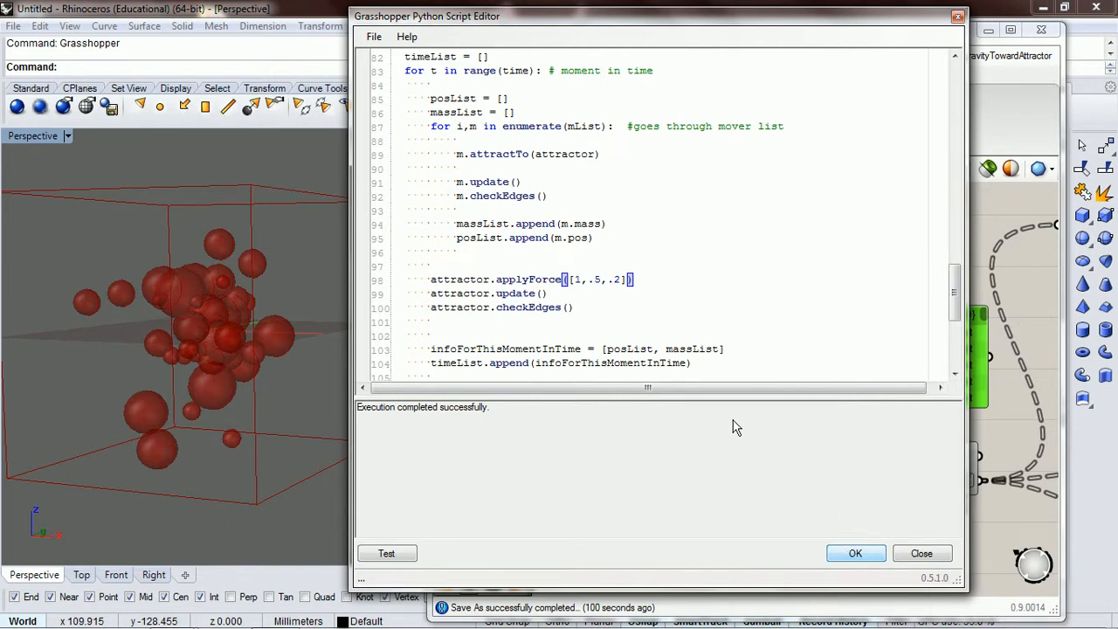
click(855, 553)
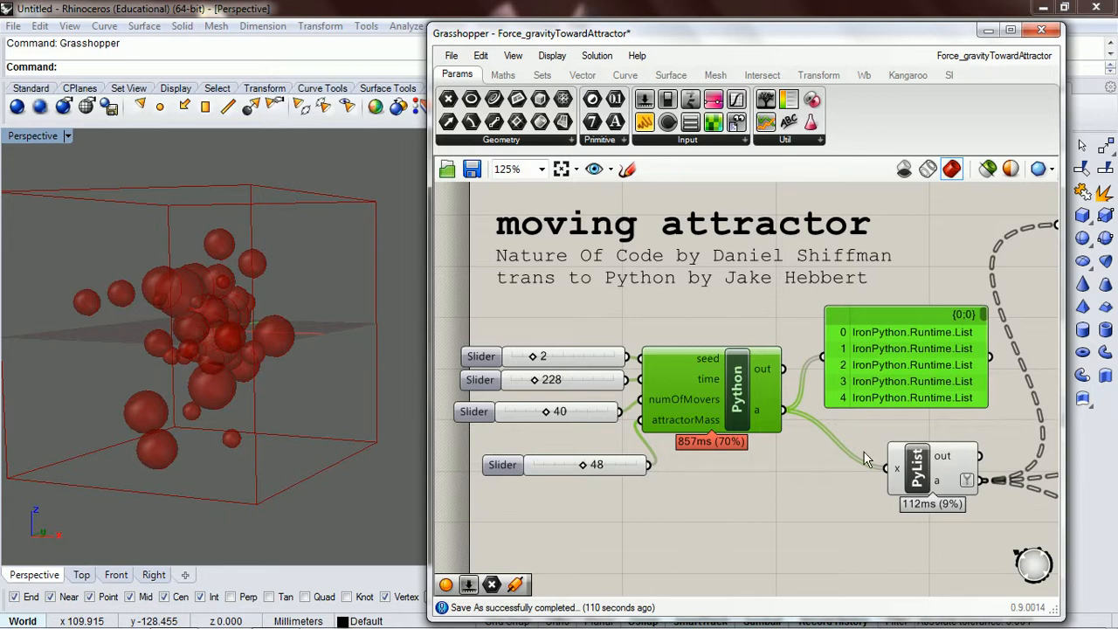
scroll(down, 3)
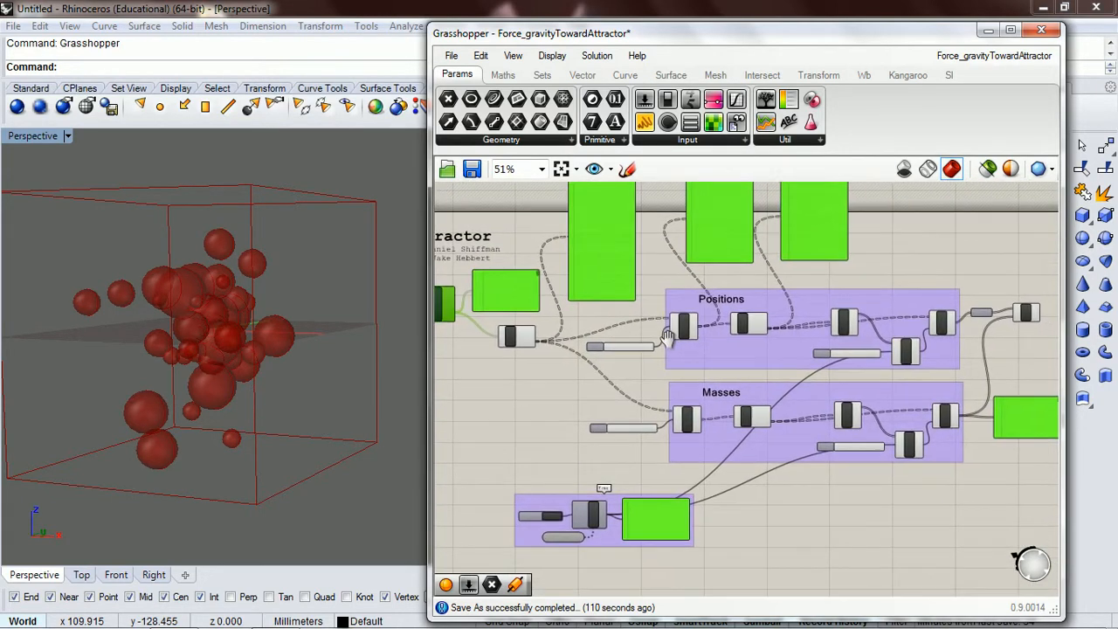
right_click(568, 353)
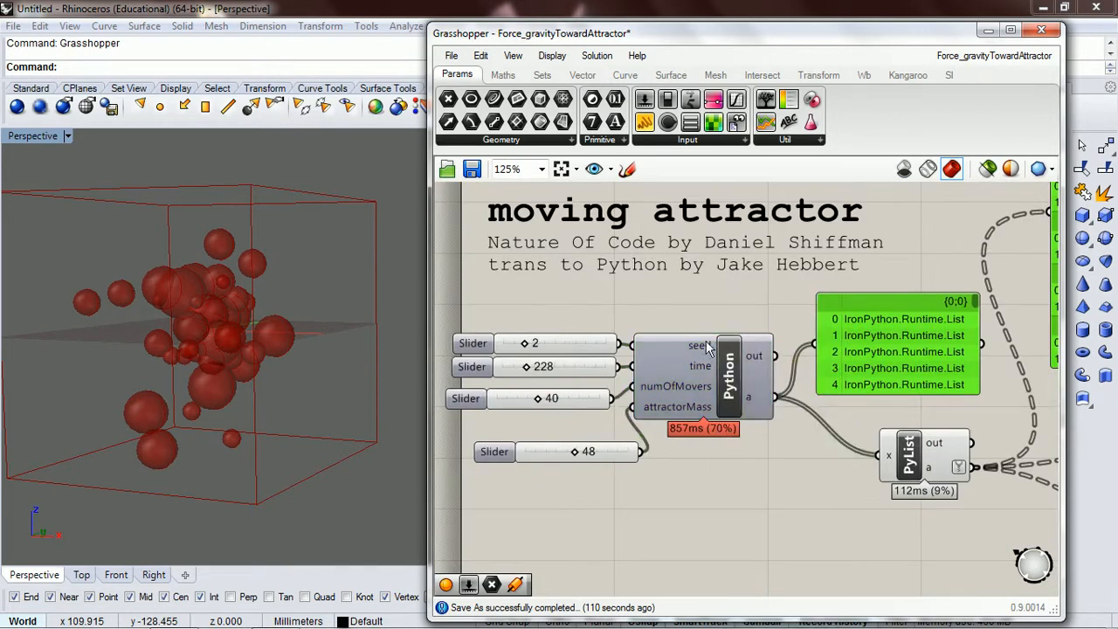
Reopen the script and change line 103's list to [posList, massList, attractor.pos].
double_click(729, 375)
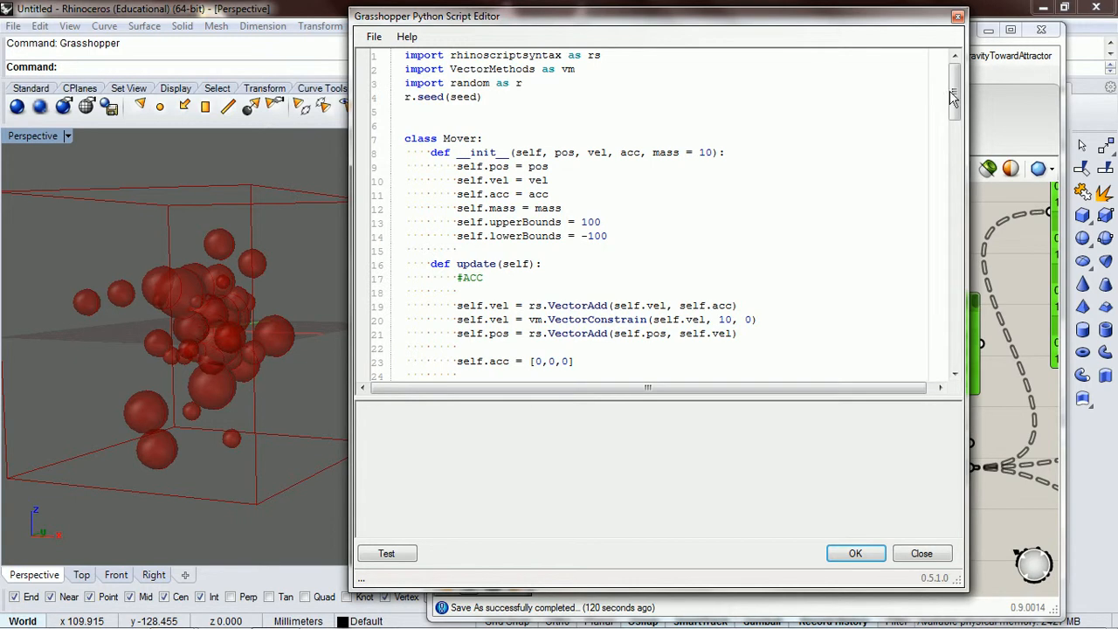
scroll(down, 3)
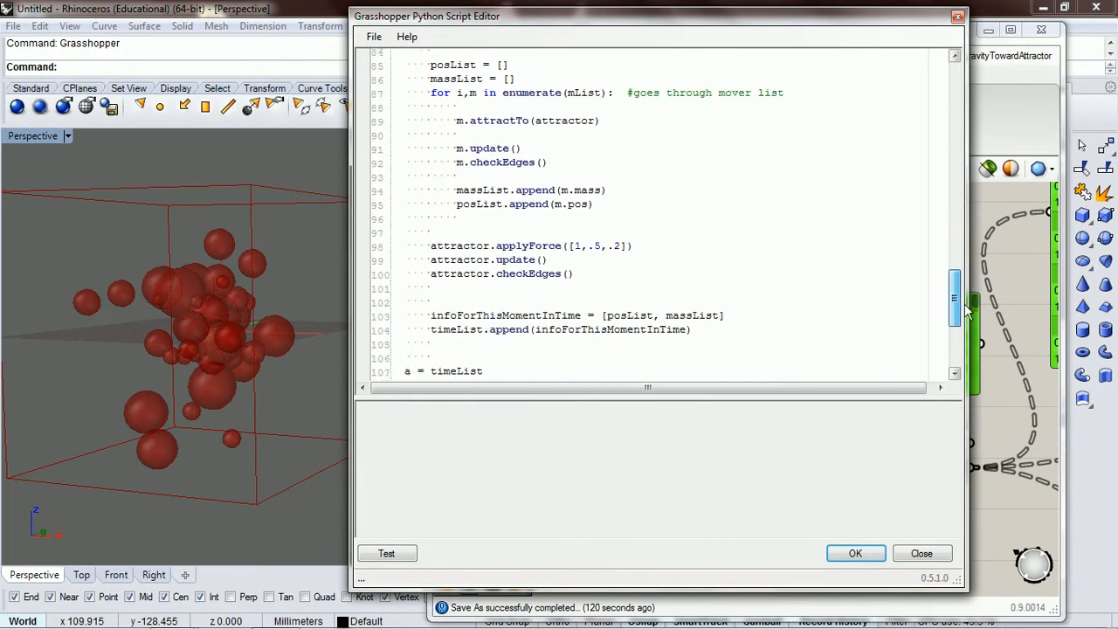
scroll(down, 3)
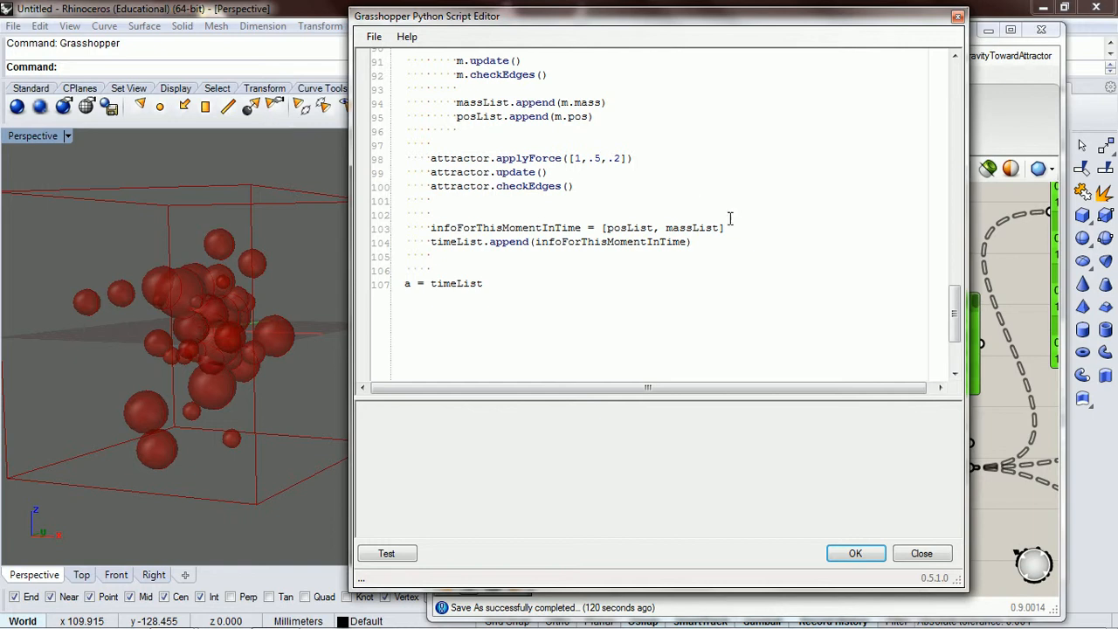
mouse_move(662, 166)
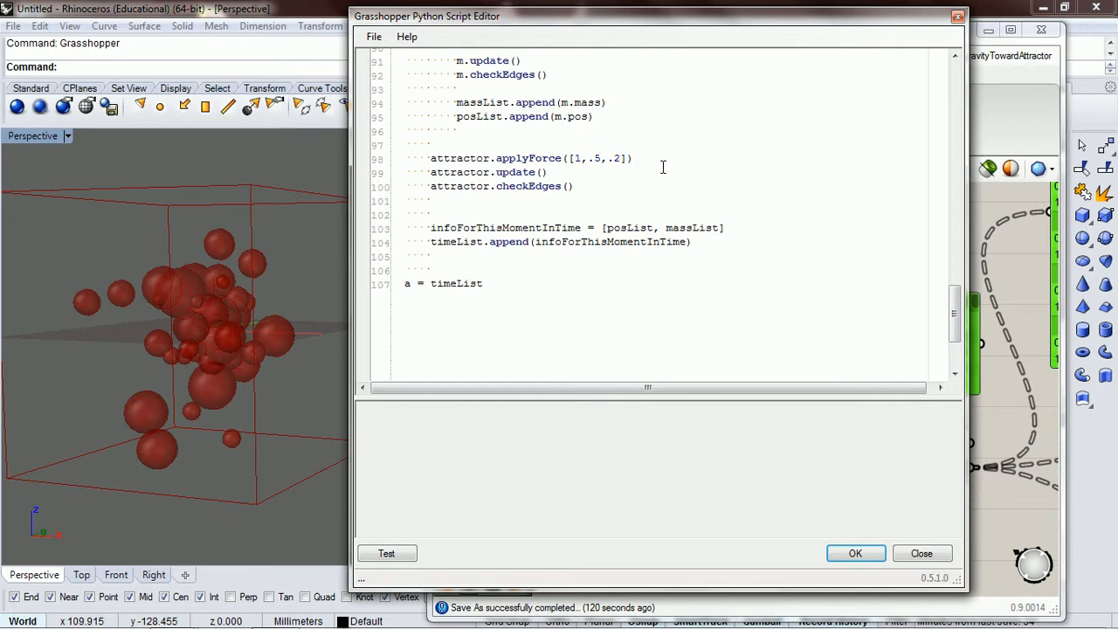
text(, ])
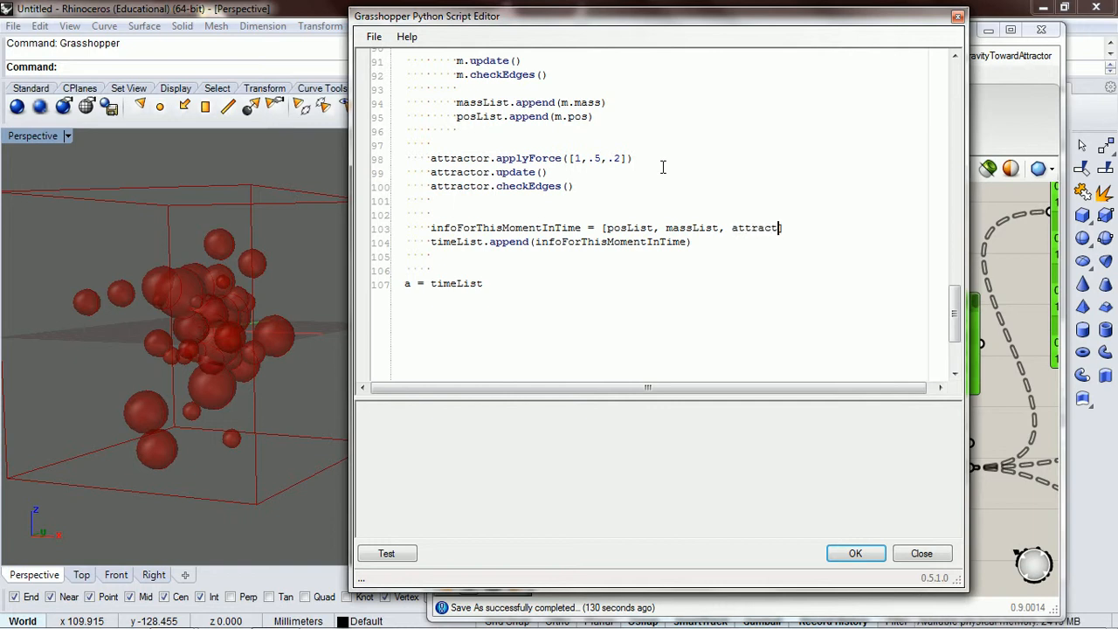
text(.pos])
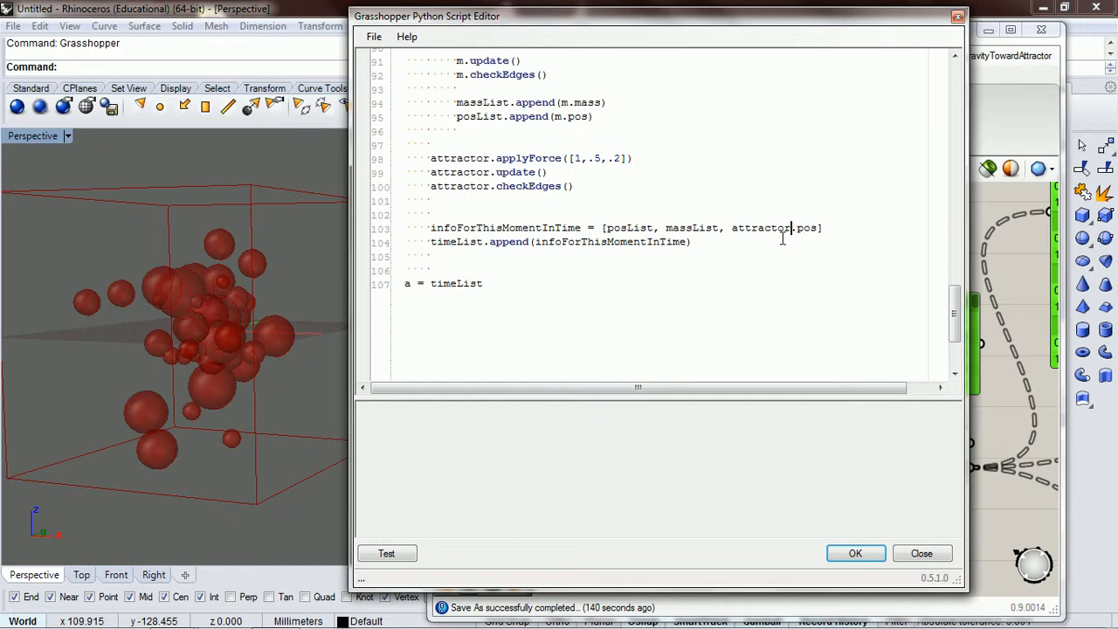
mouse_move(855, 553)
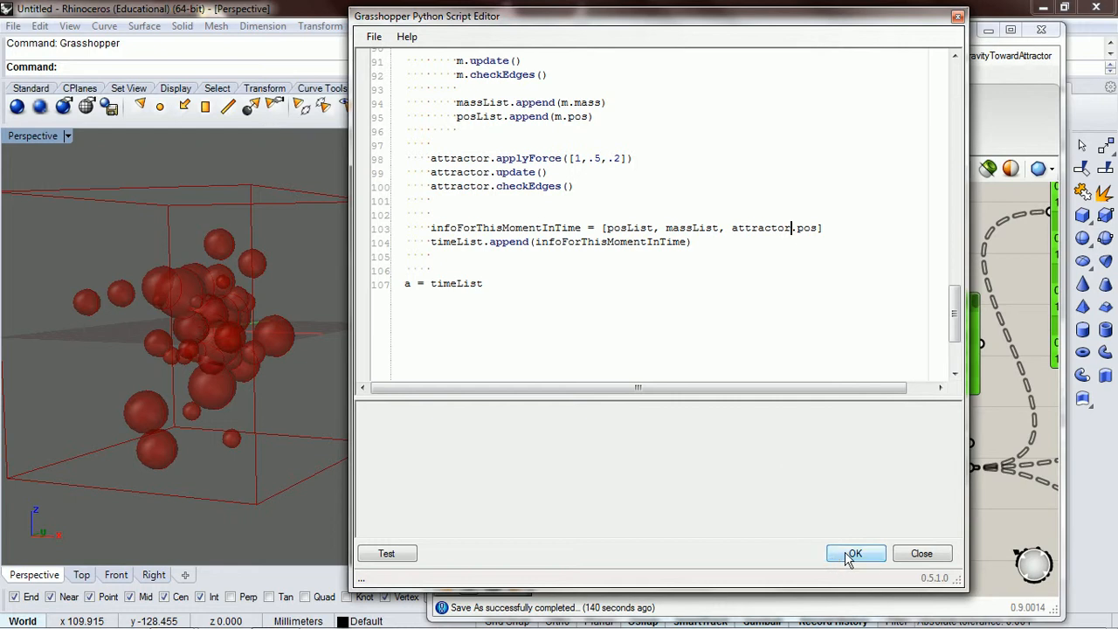
Commit the script with OK and bring the Masses group's item-extraction components into view.
click(854, 553)
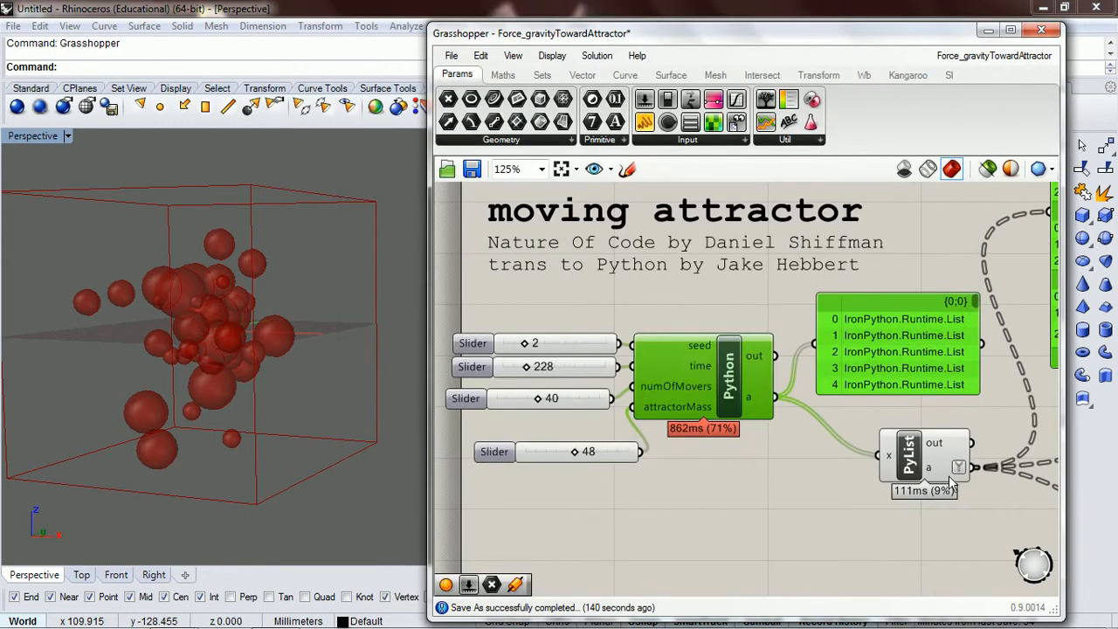
scroll(down, 3)
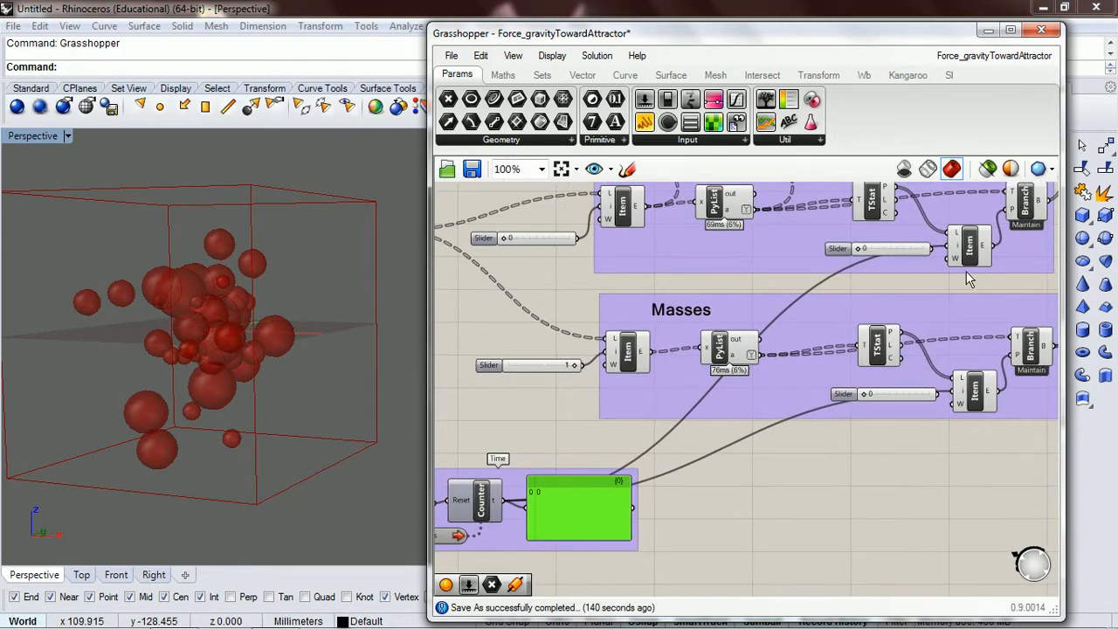
scroll(up, 3)
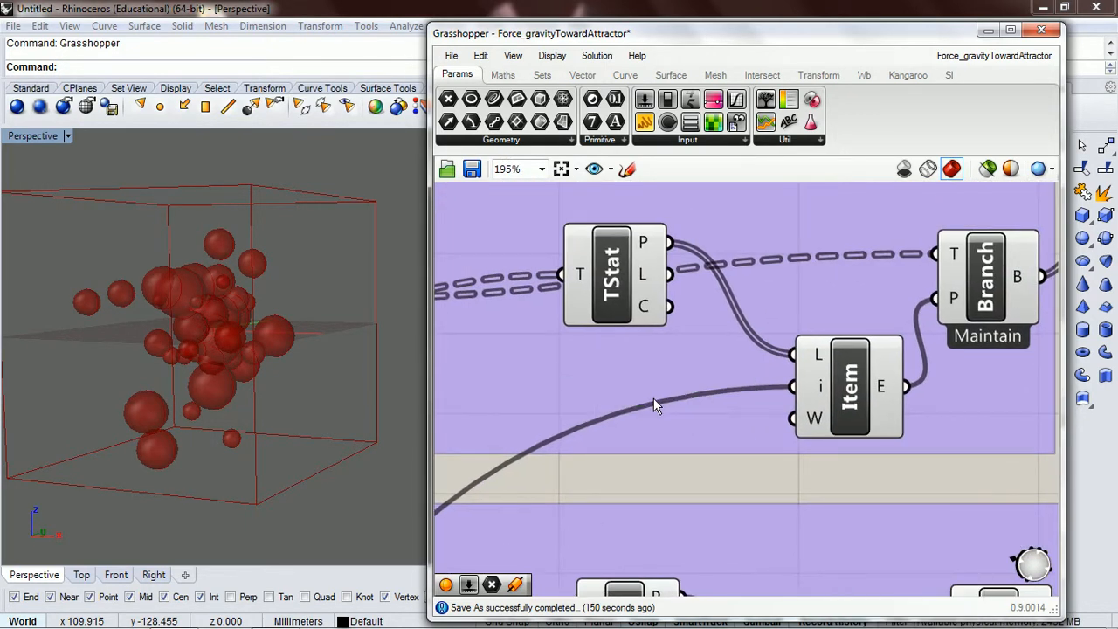
Place an Int parameter named Time-Int, fed by Counter t, with its wires hidden.
double_click(644, 419)
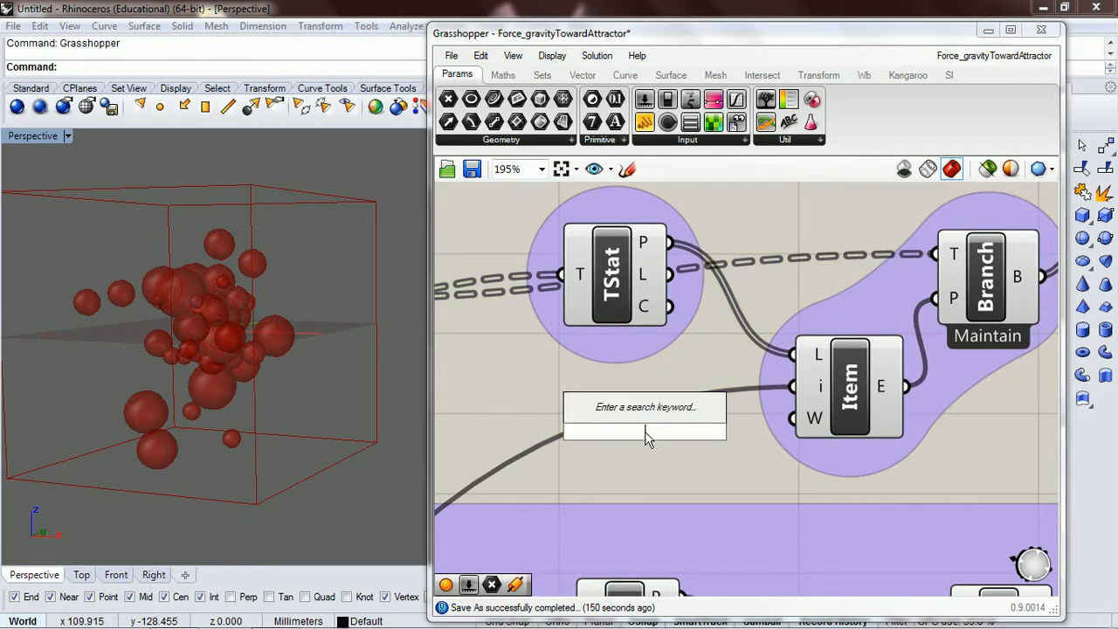
click(645, 431)
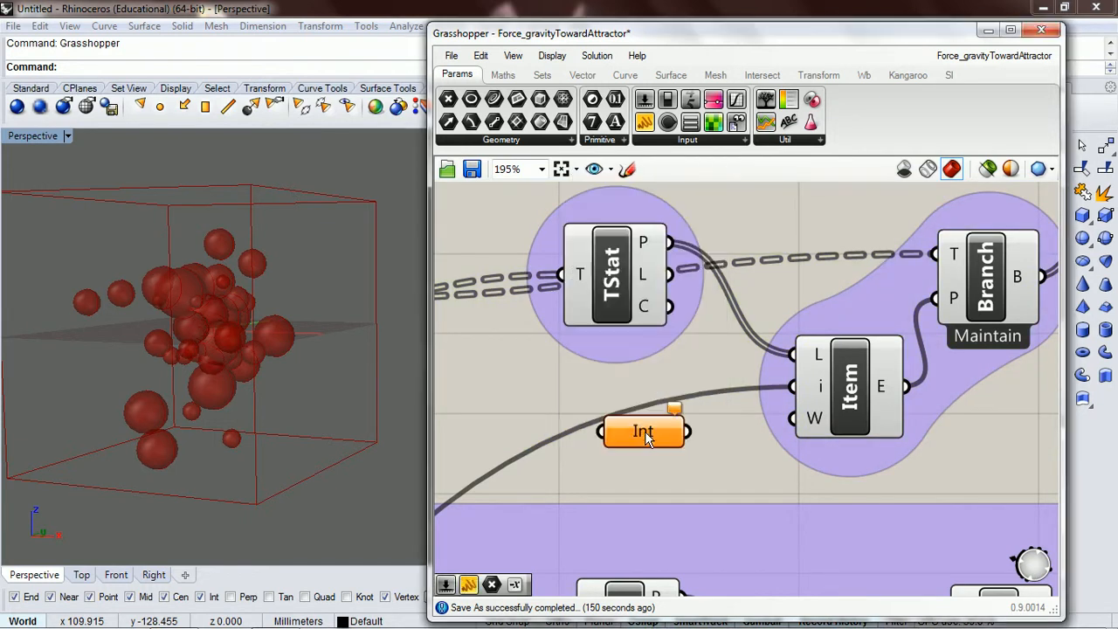
right_click(643, 430)
text(Time-)
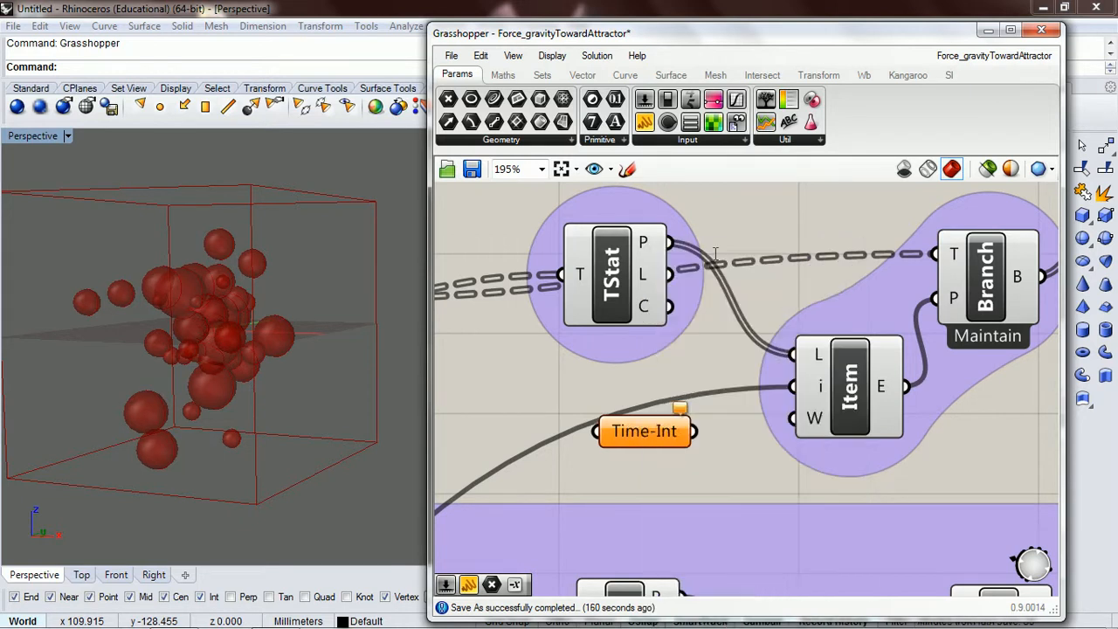
scroll(down, 3)
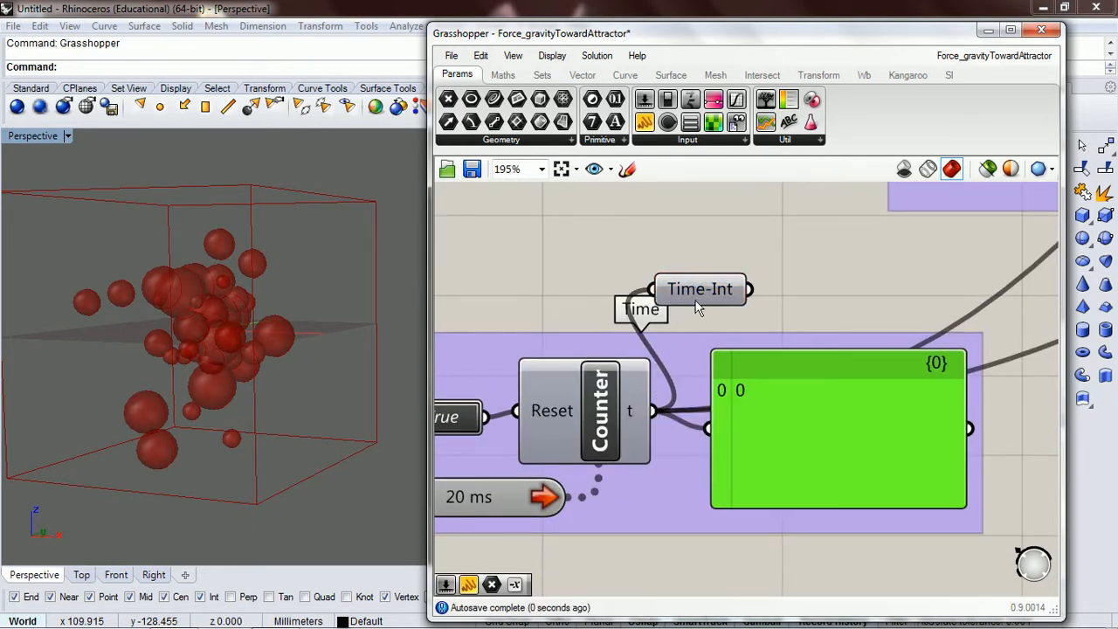
right_click(699, 289)
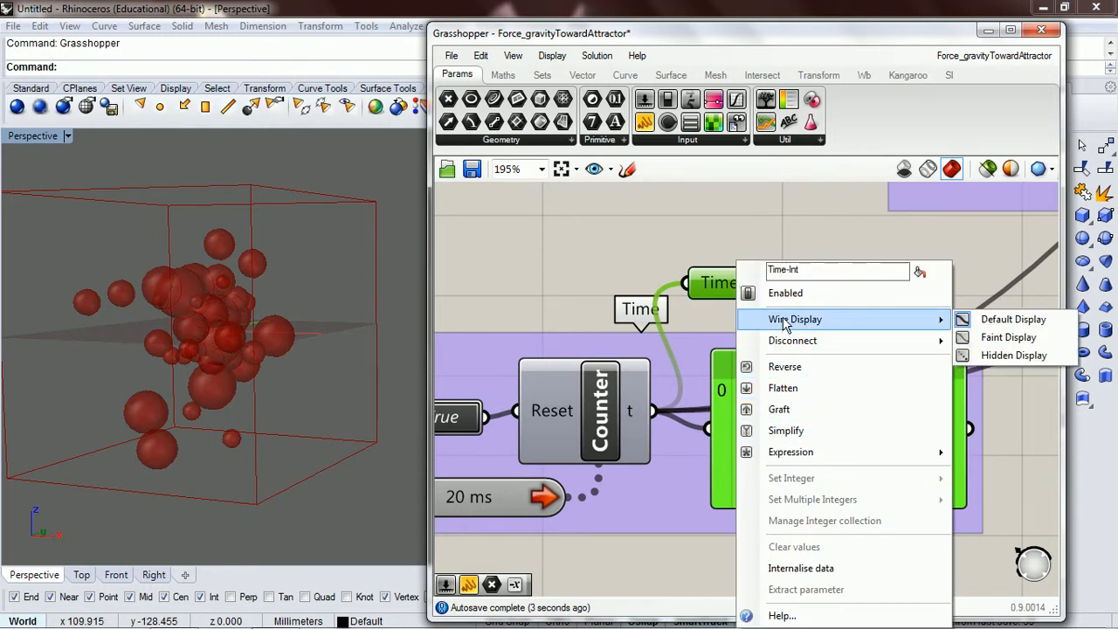
click(821, 304)
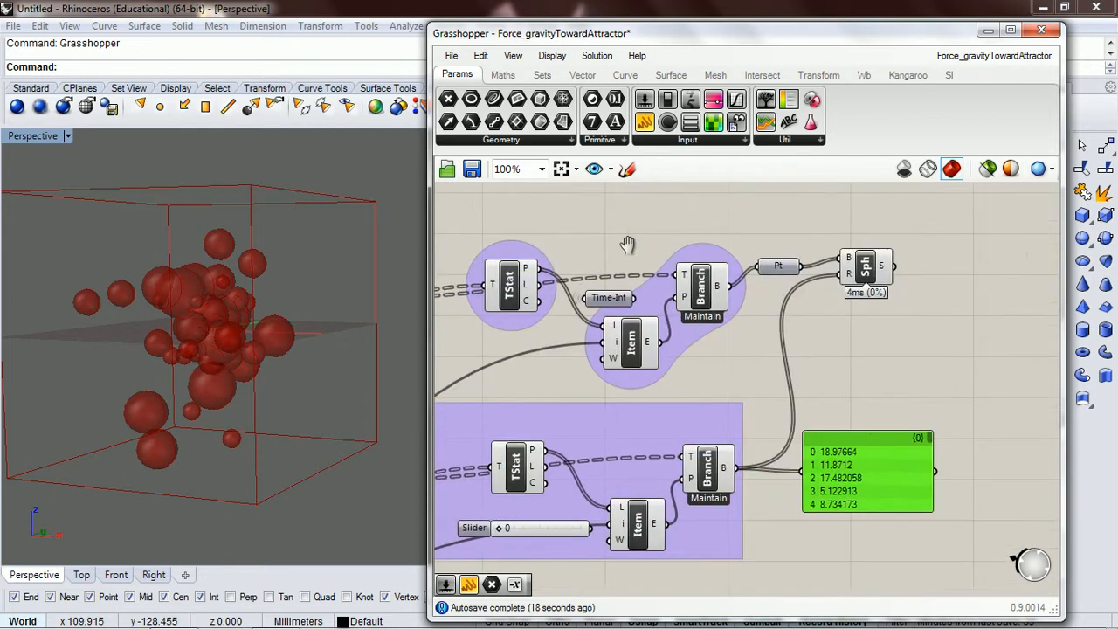
Wire Time-Int copies into the i inputs of the Positions and Masses List Item components.
right_click(747, 232)
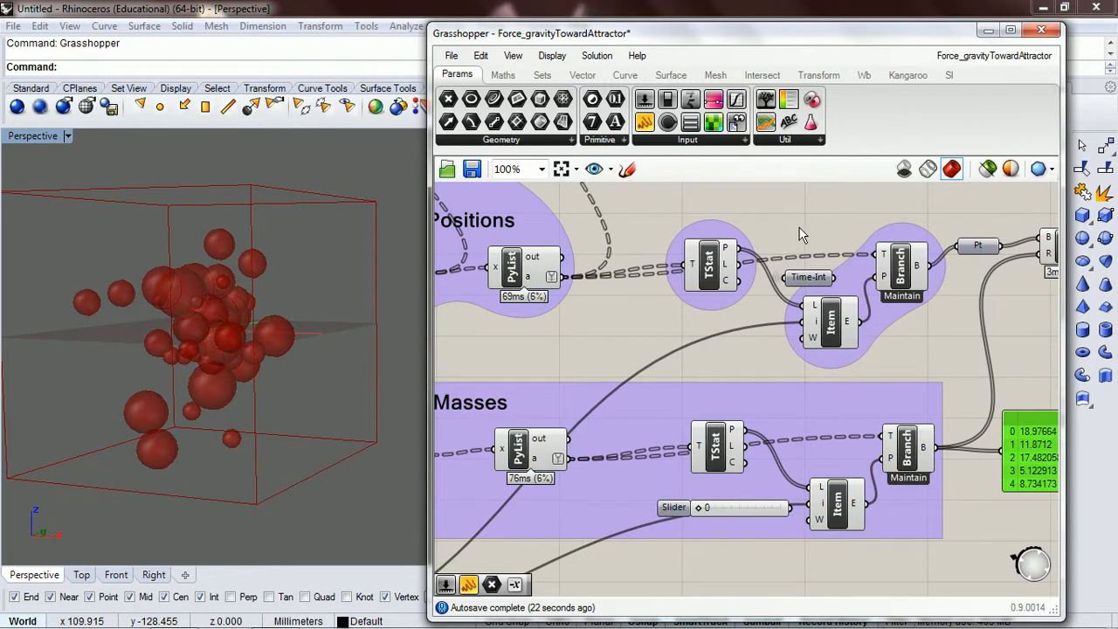
mouse_move(894, 240)
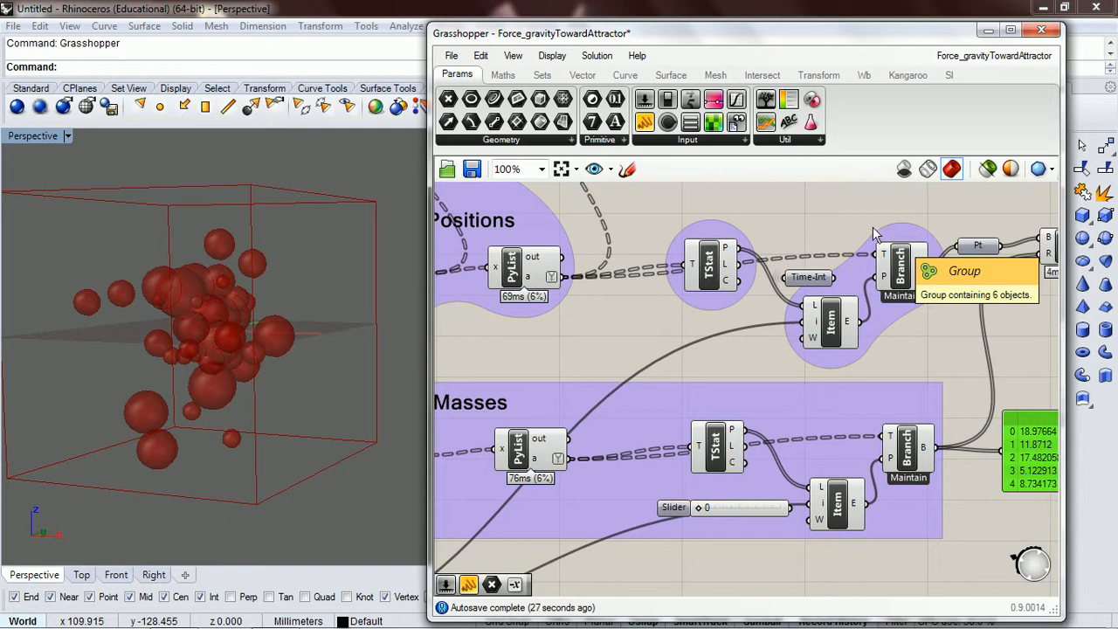
right_click(677, 249)
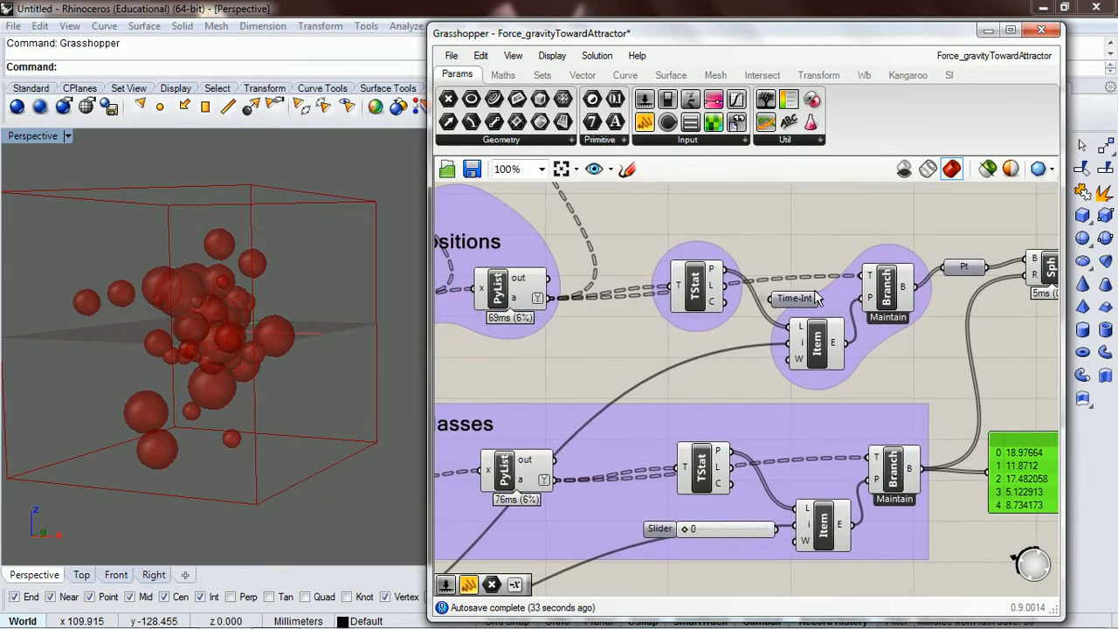
right_click(795, 297)
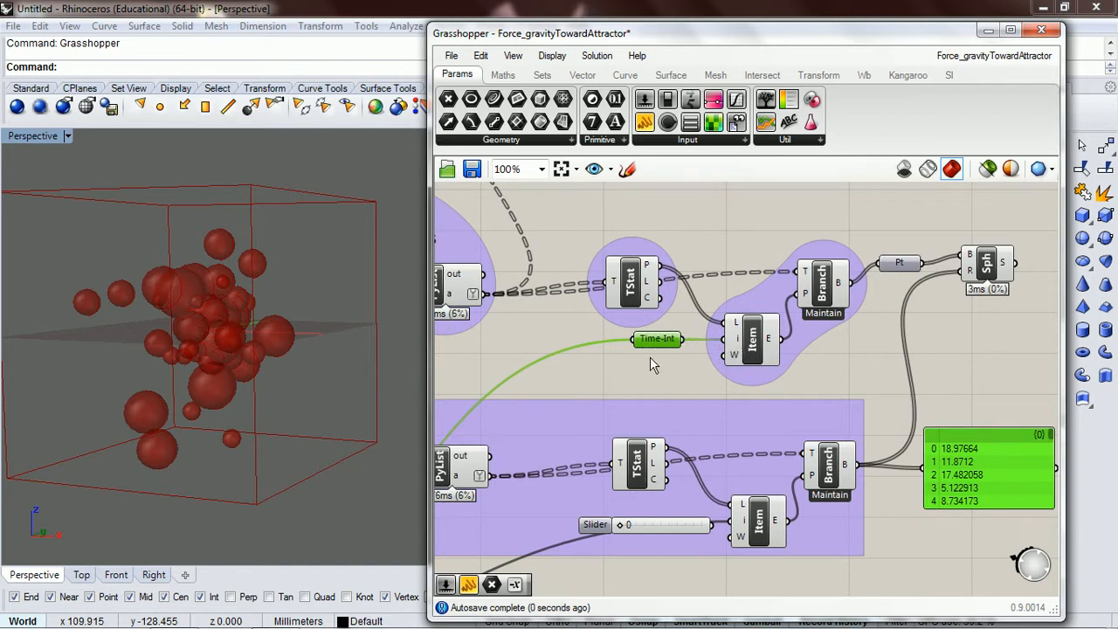
scroll(up, 3)
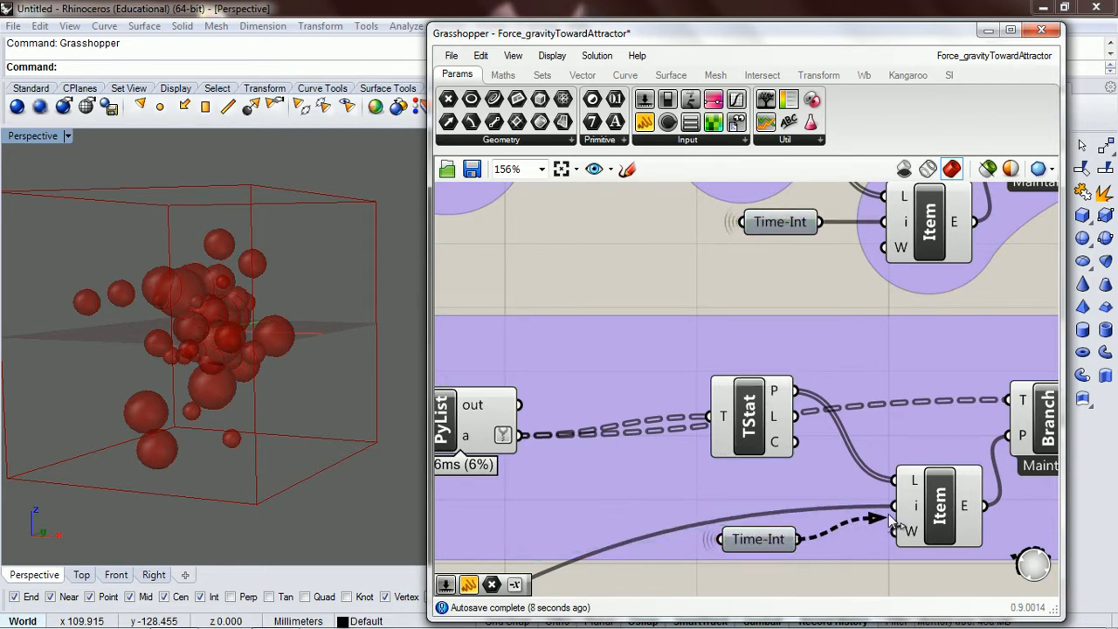
click(802, 502)
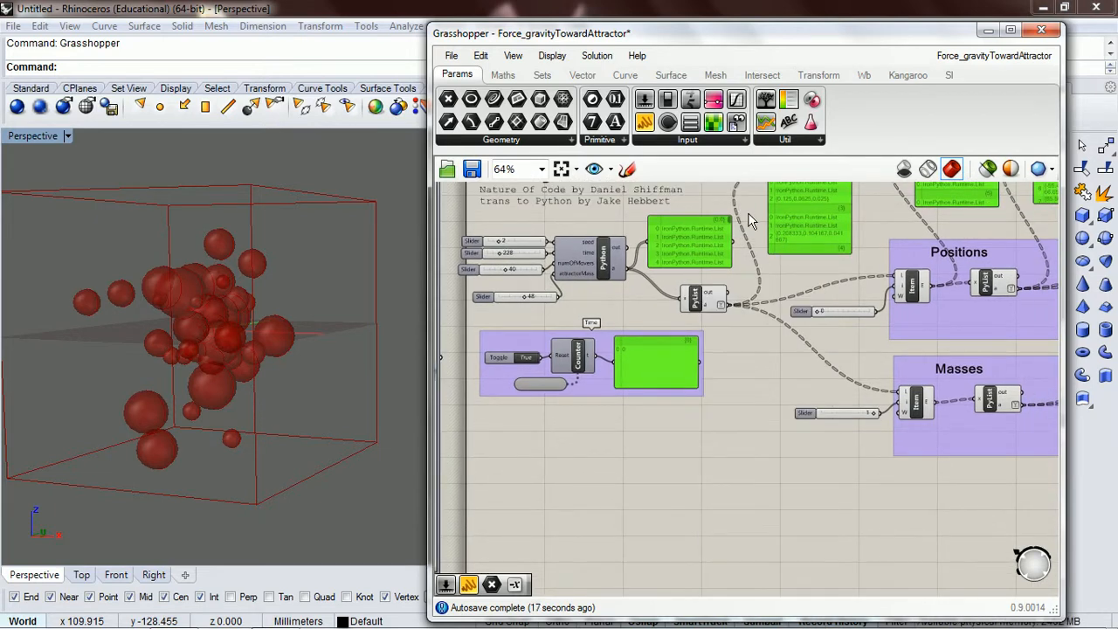
scroll(up, 3)
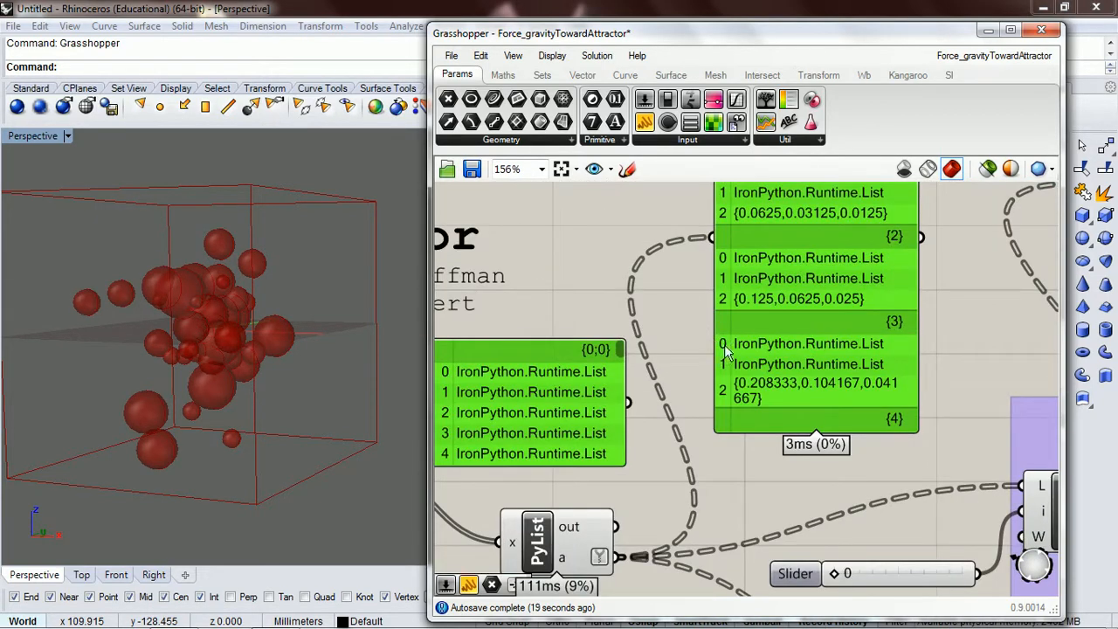
mouse_move(742, 361)
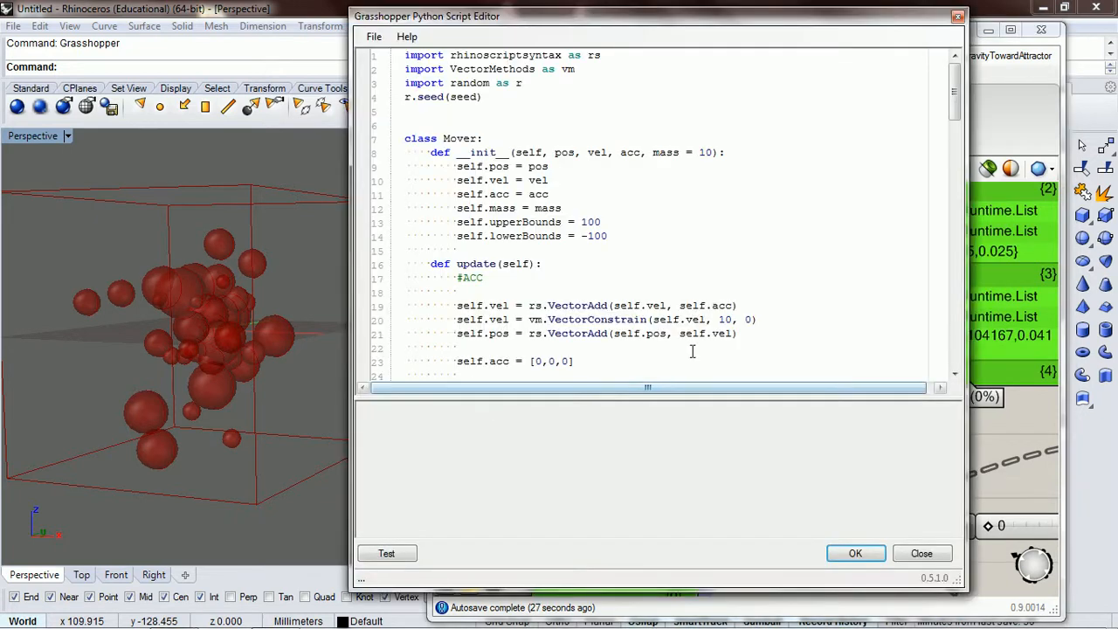
scroll(down, 3)
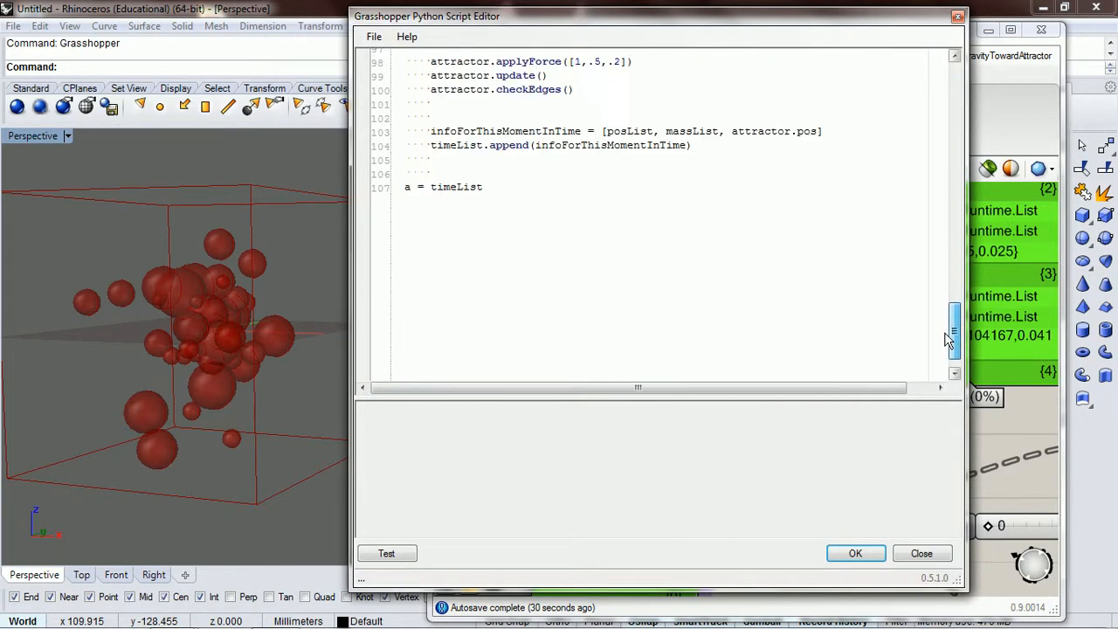
scroll(up, 3)
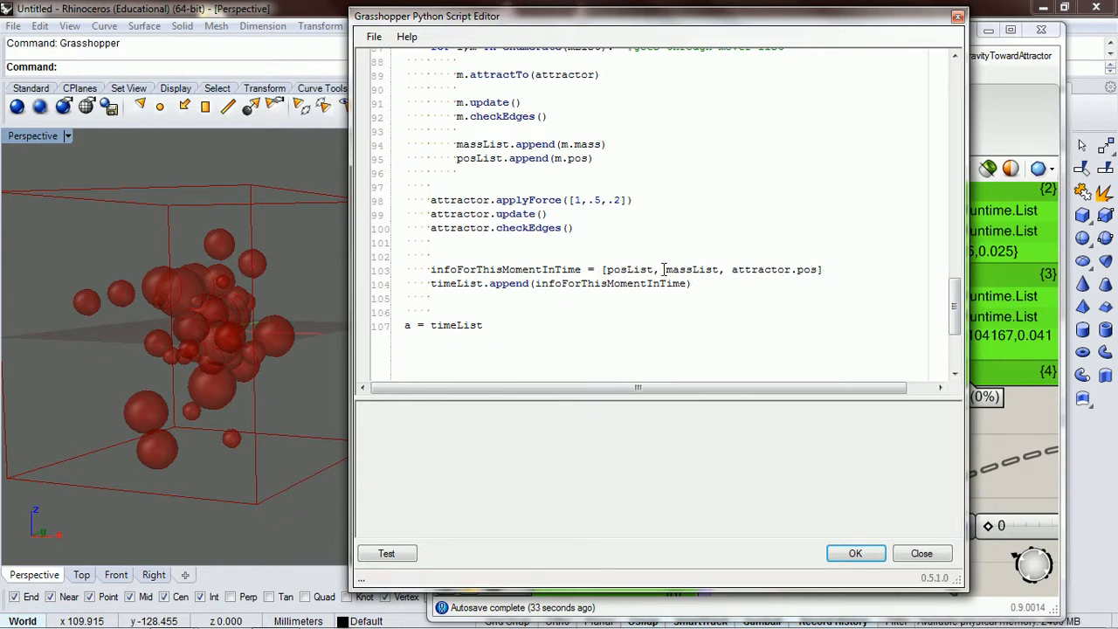
mouse_move(799, 269)
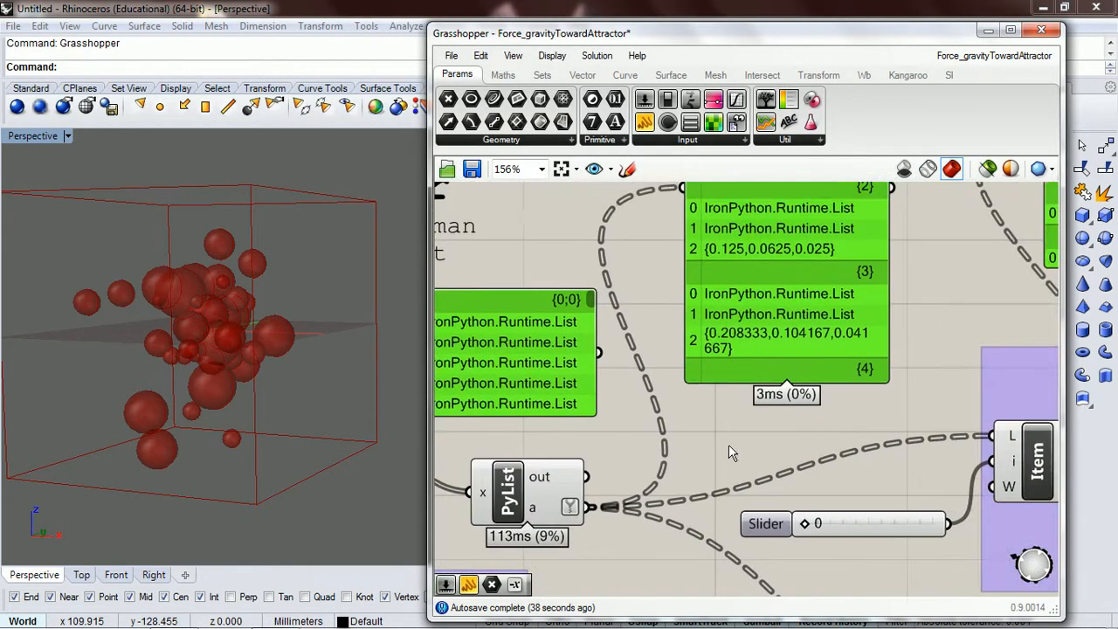
Retitle the duplicated Masses group, with its slider at 2, to 'Attr Pos'.
scroll(down, 3)
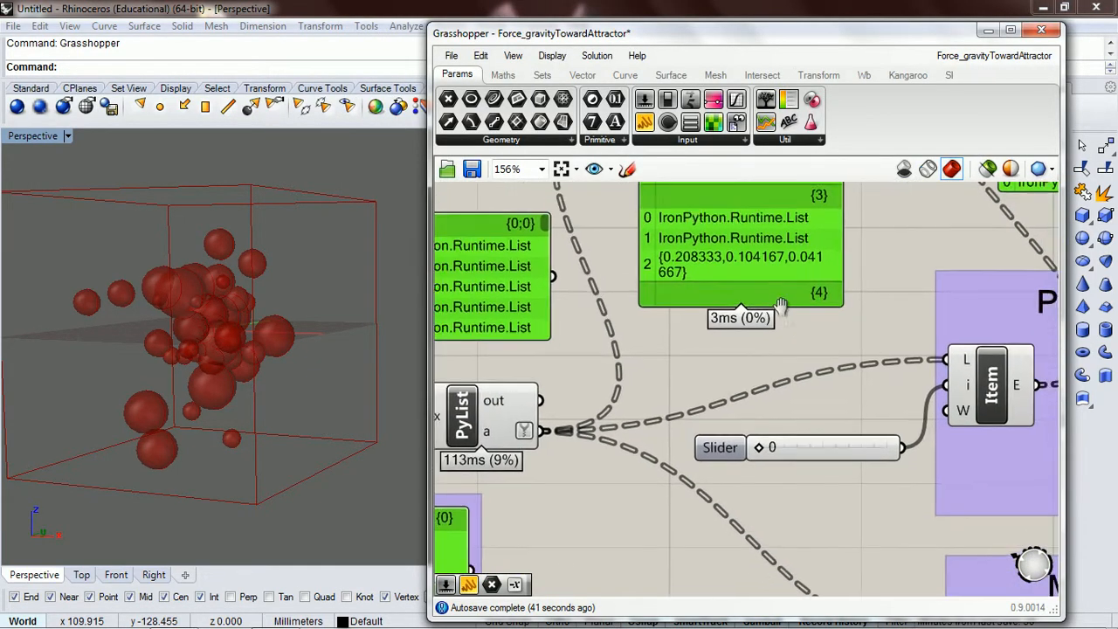
scroll(down, 3)
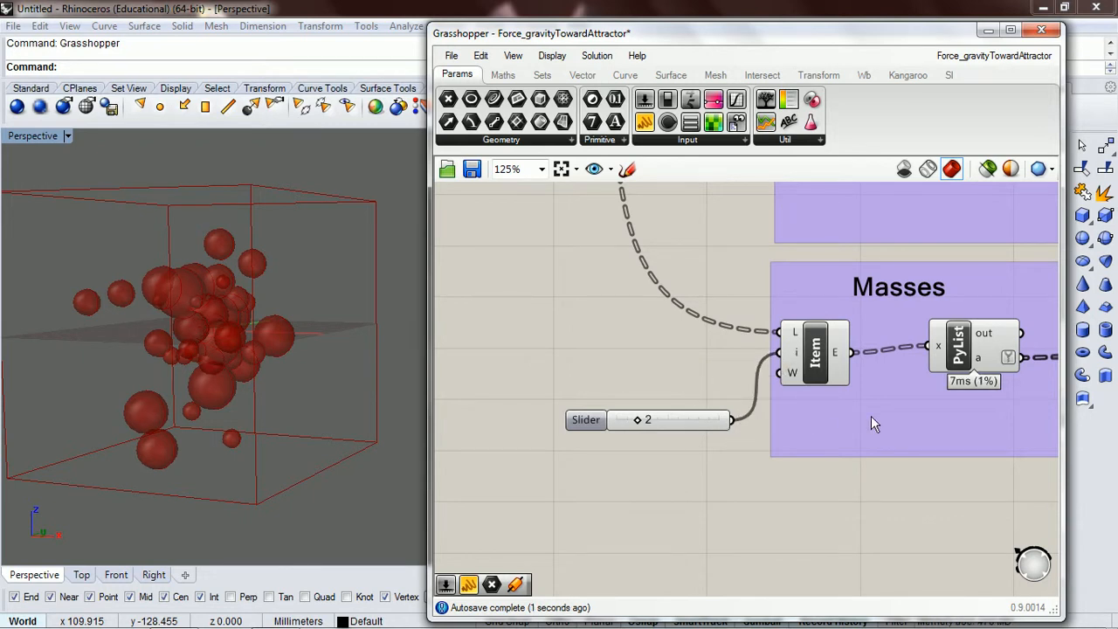
scroll(down, 3)
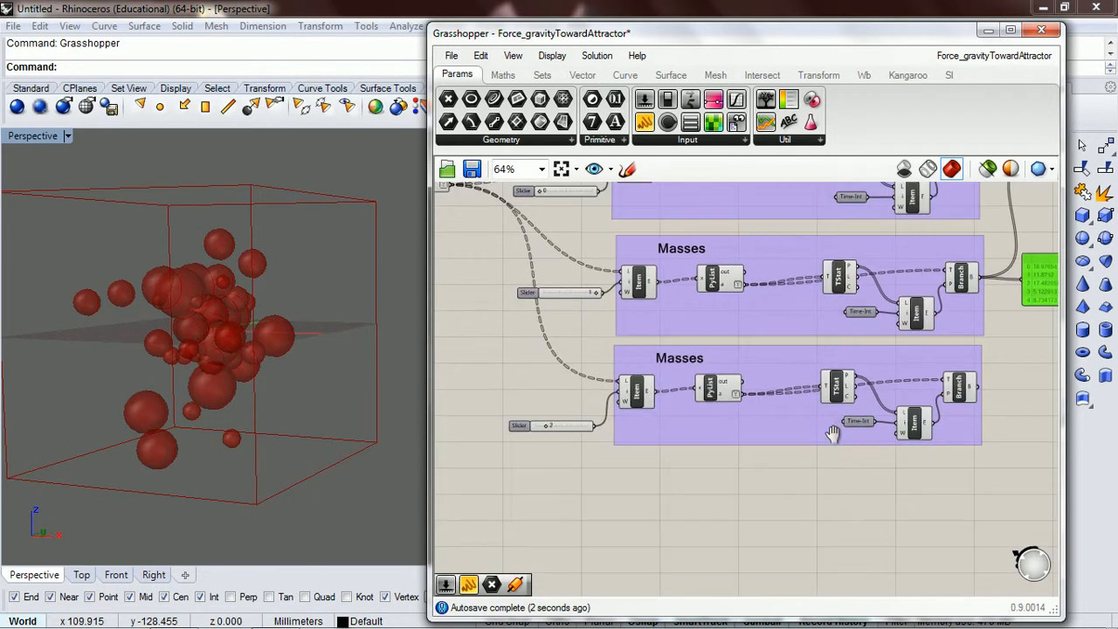
scroll(up, 3)
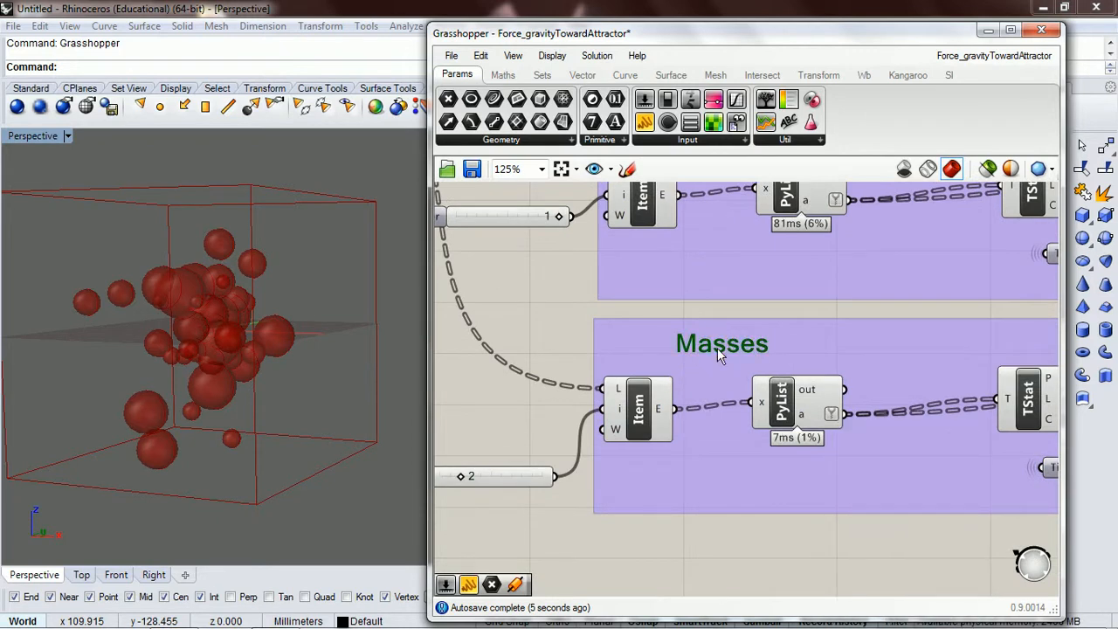
double_click(721, 342)
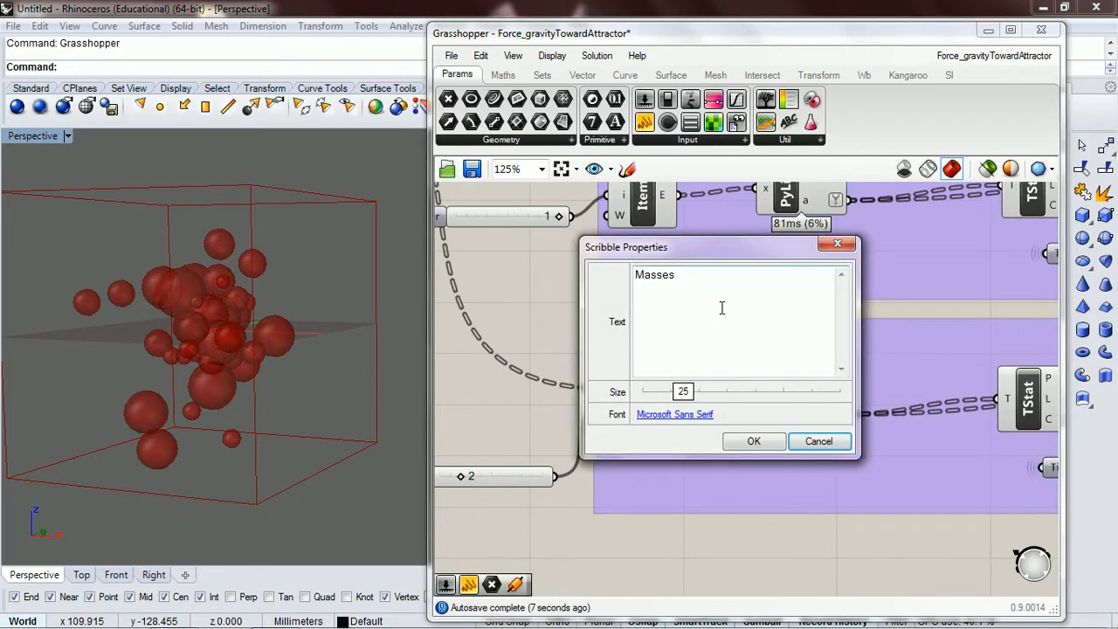
text(Attr)
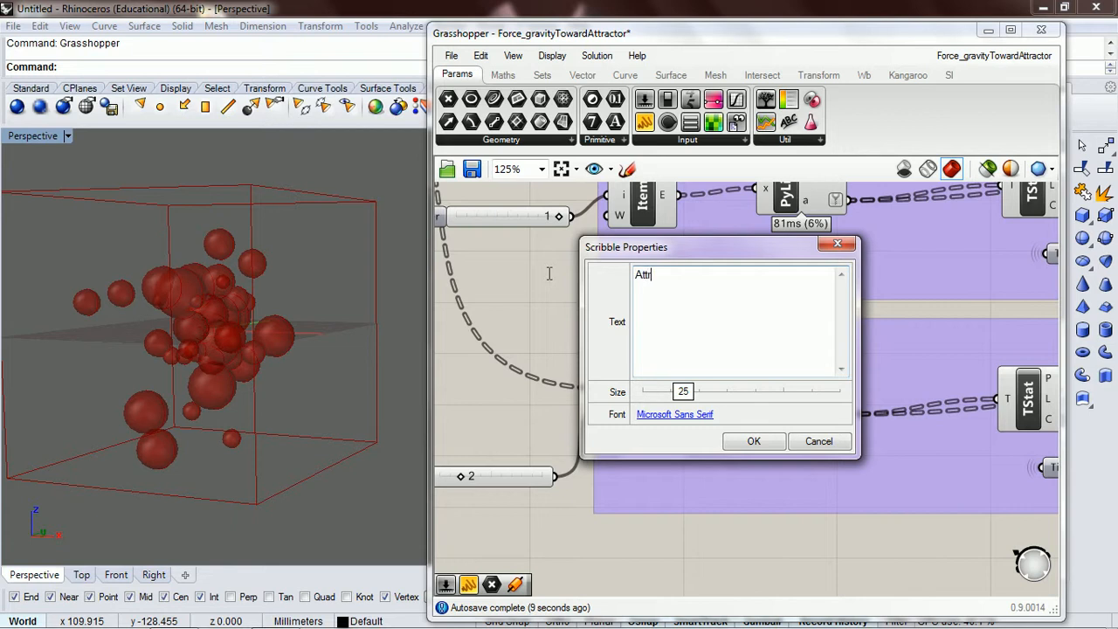
text(Pos)
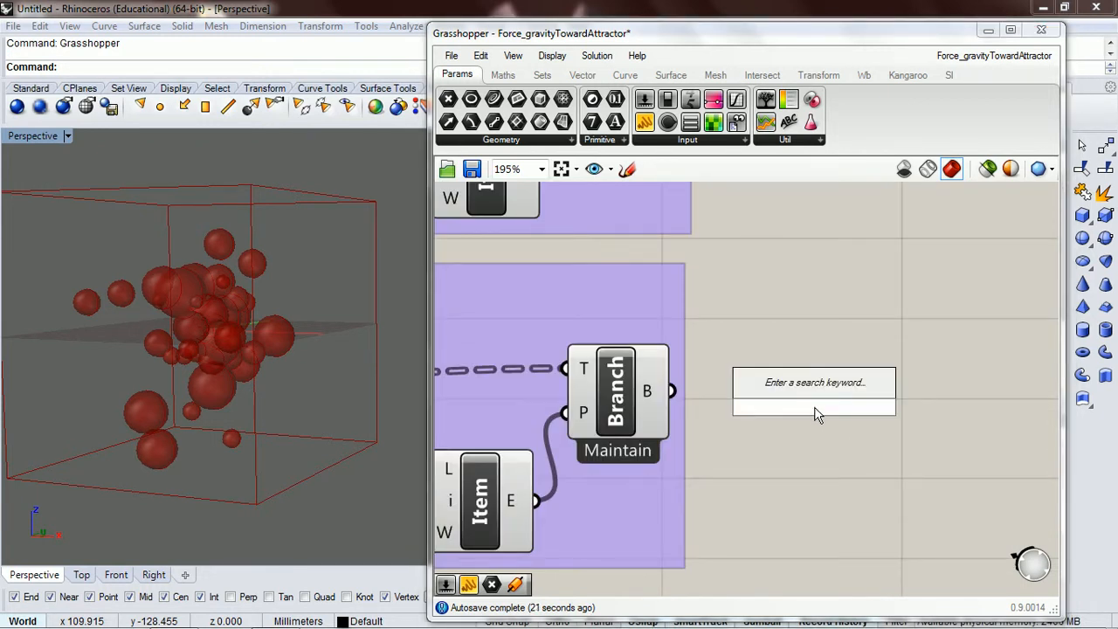
Place a Sphere component, wiring the Branch output to B and the attractor mass slider to R.
text(spher)
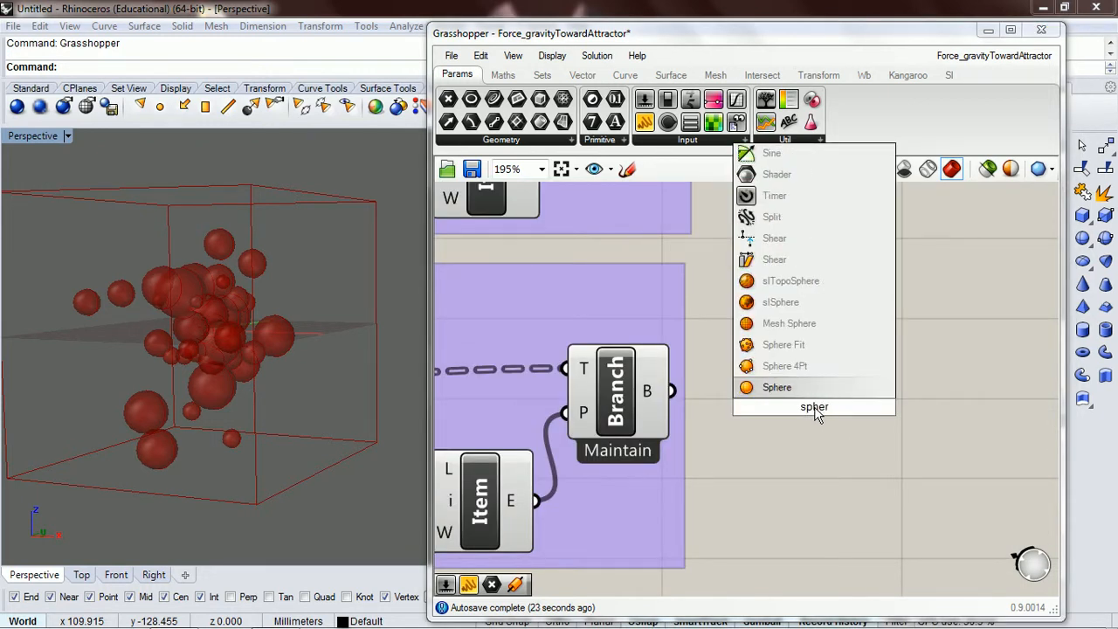
click(777, 387)
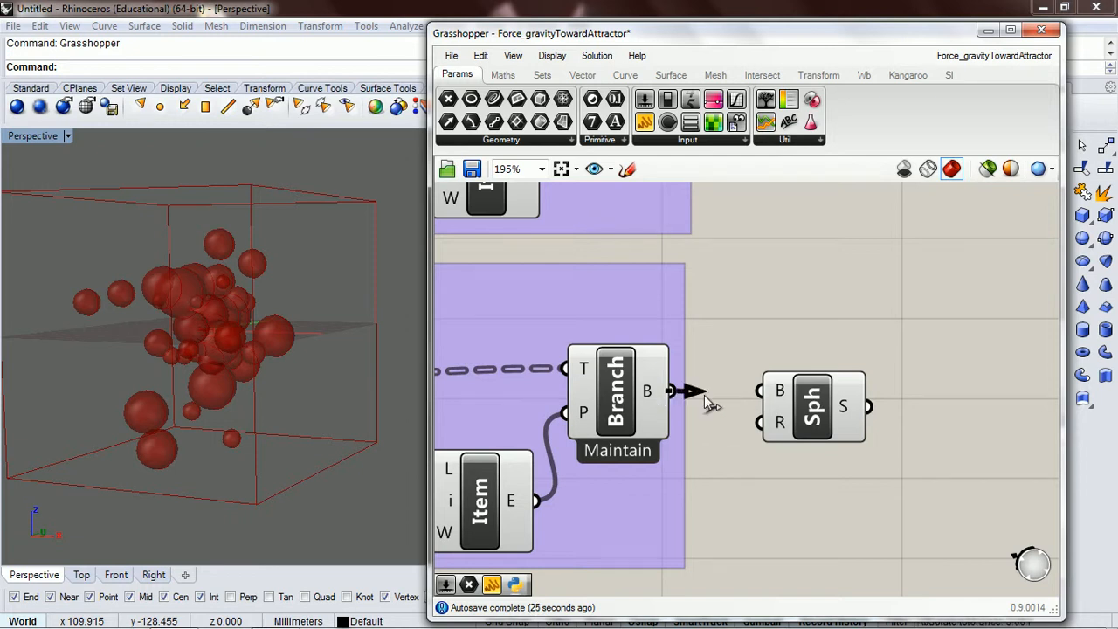
right_click(707, 401)
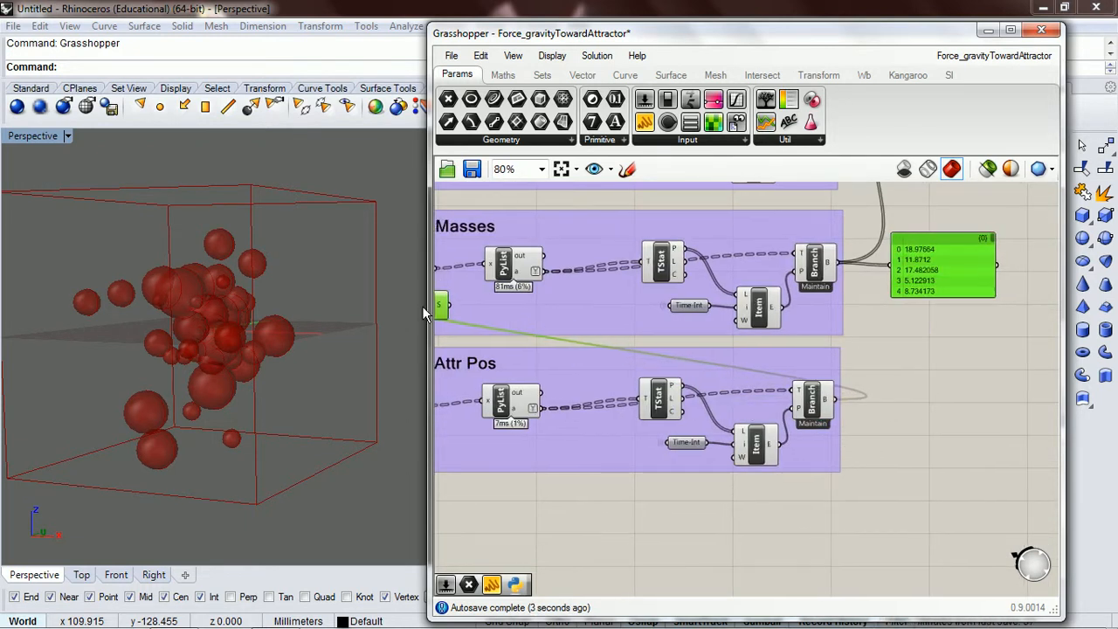
scroll(down, 3)
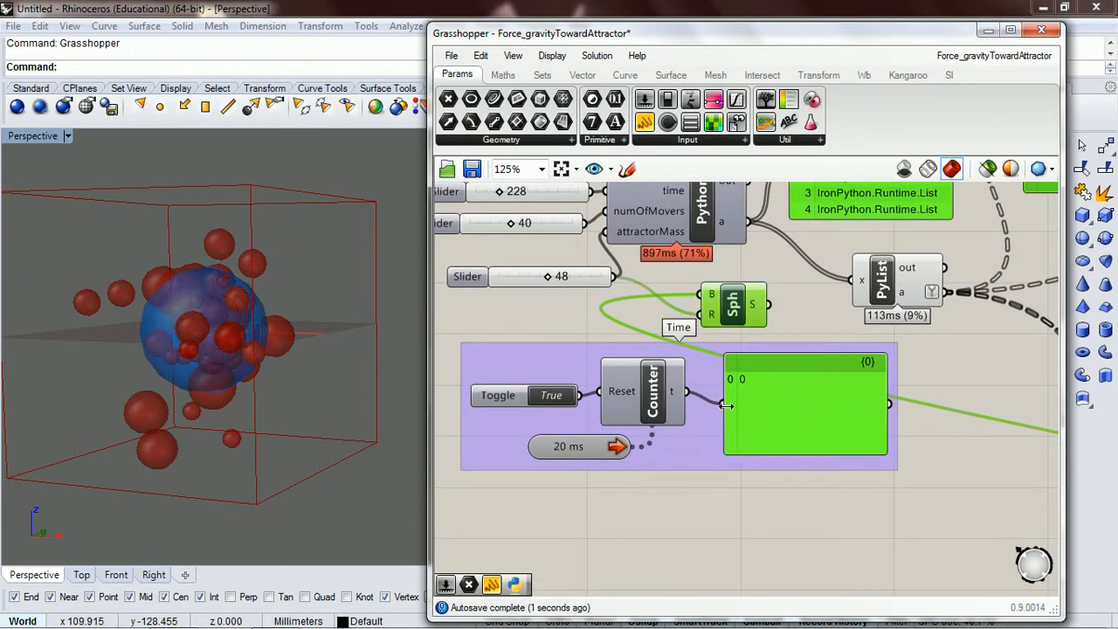
mouse_move(548, 395)
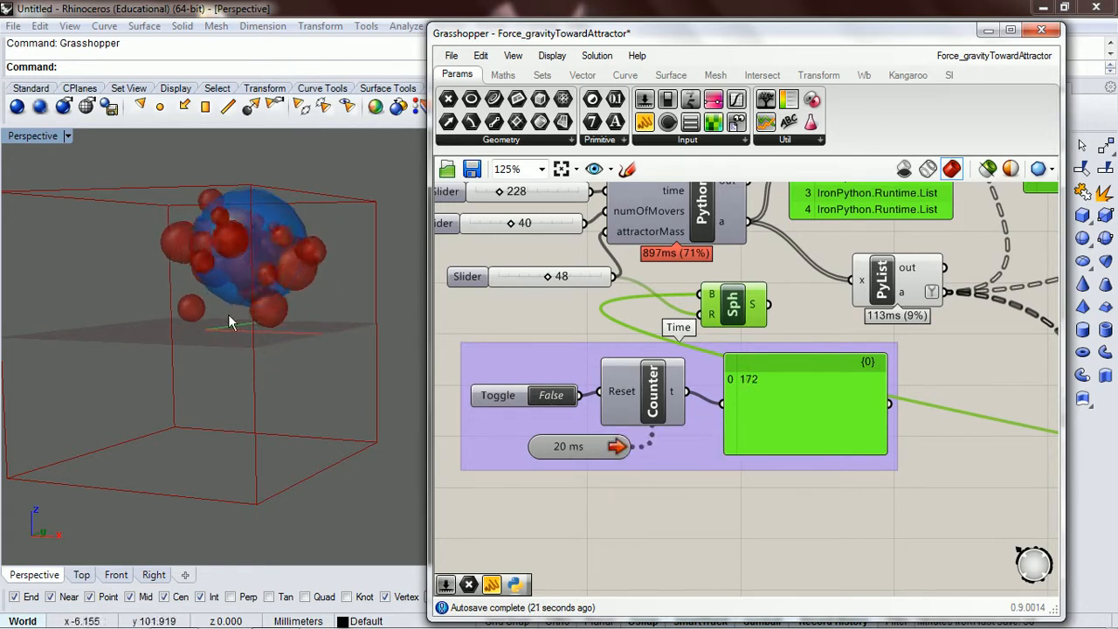
mouse_move(464, 435)
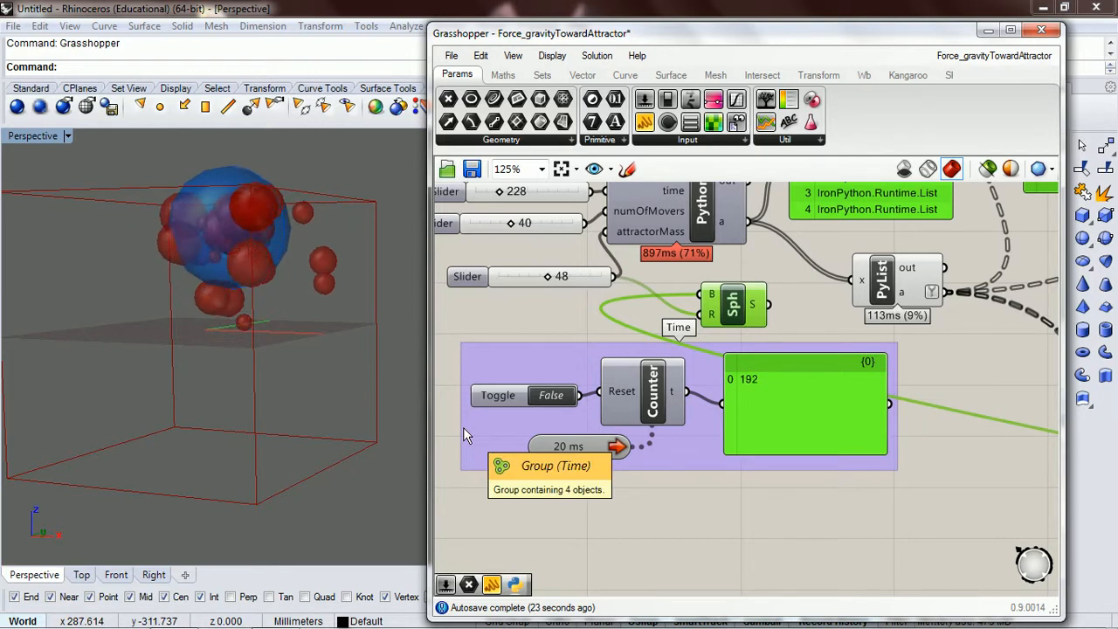